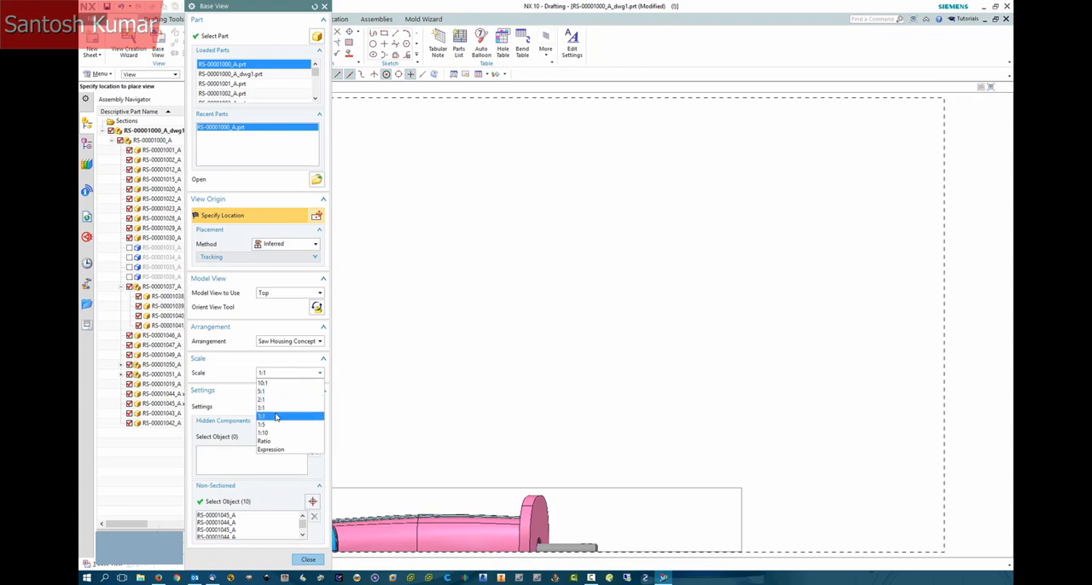
Place the Top base view, then start a second base view set to Trimetric orientation.
{"action": "left_click", "coordinate": [264, 417]}
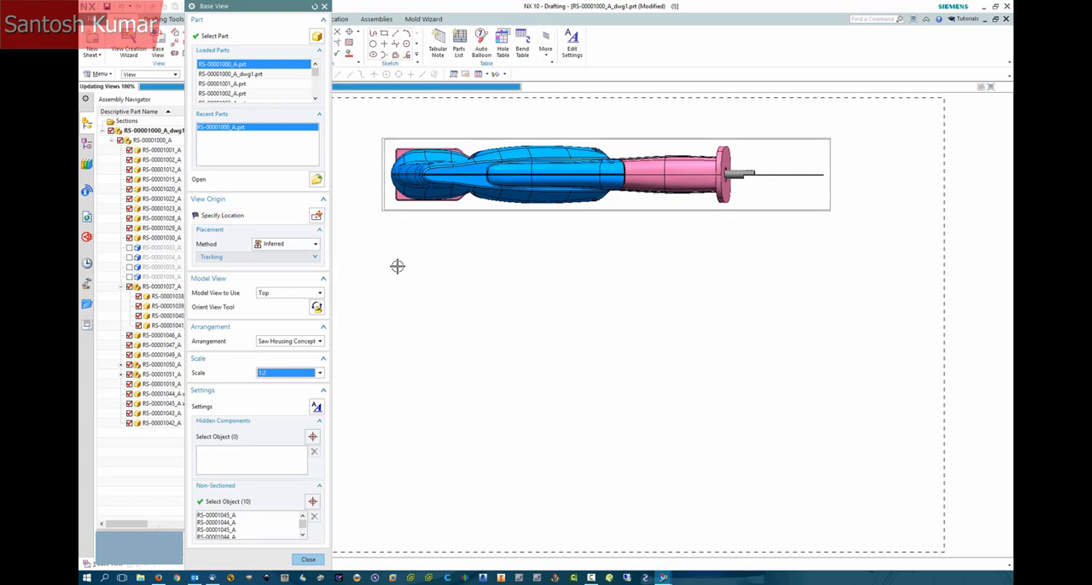
{"action": "left_click", "coordinate": [308, 559]}
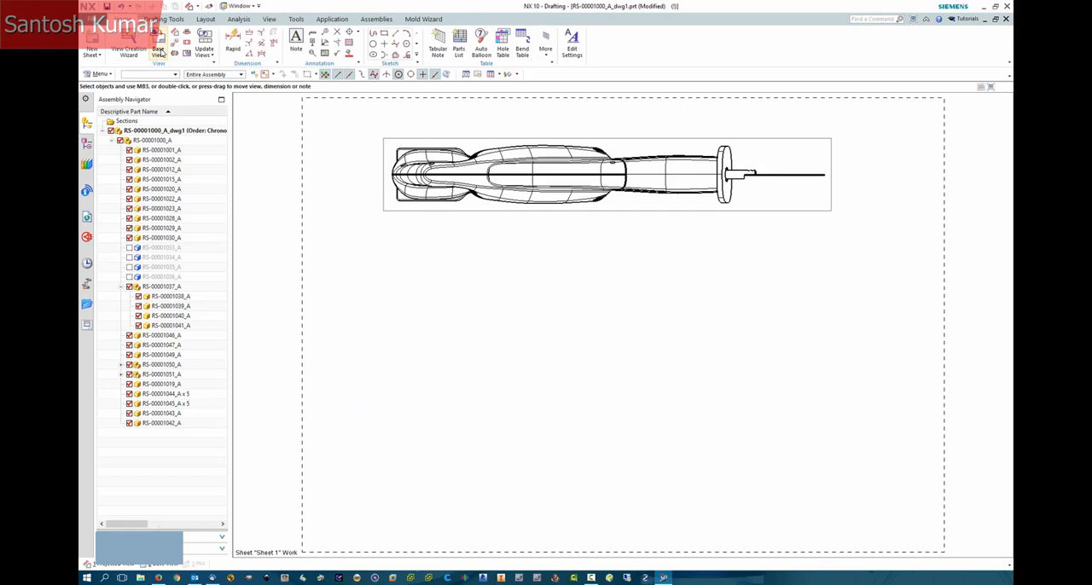
{"action": "left_click", "coordinate": [157, 38]}
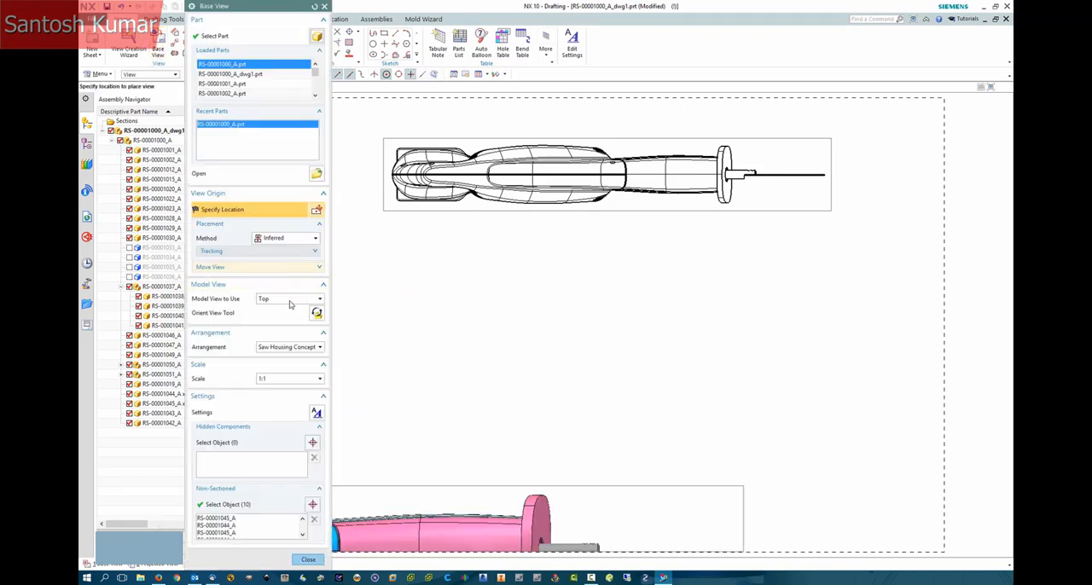
{"action": "left_click", "coordinate": [288, 299]}
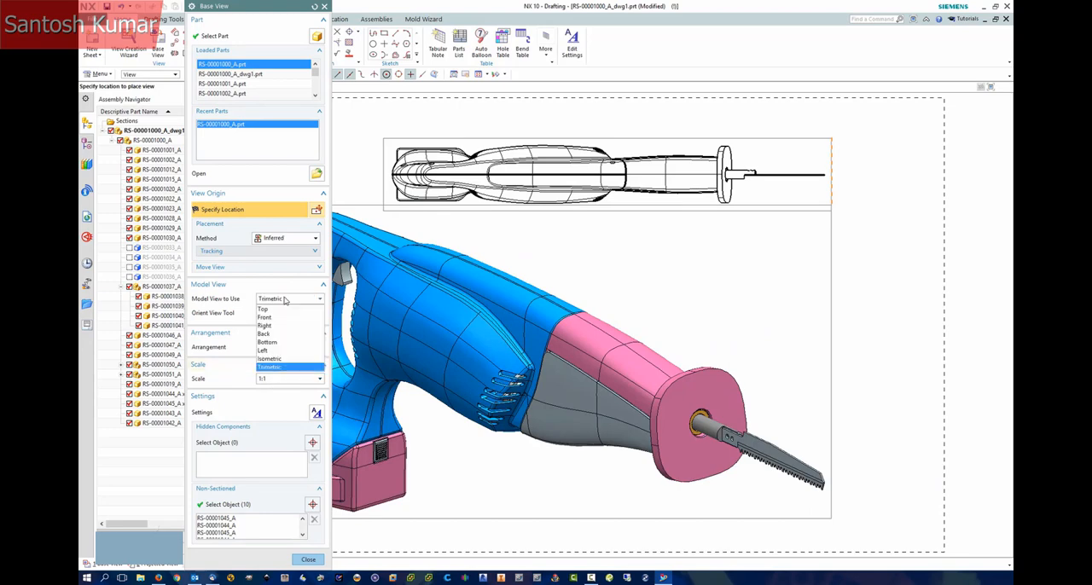
{"action": "left_click", "coordinate": [269, 358]}
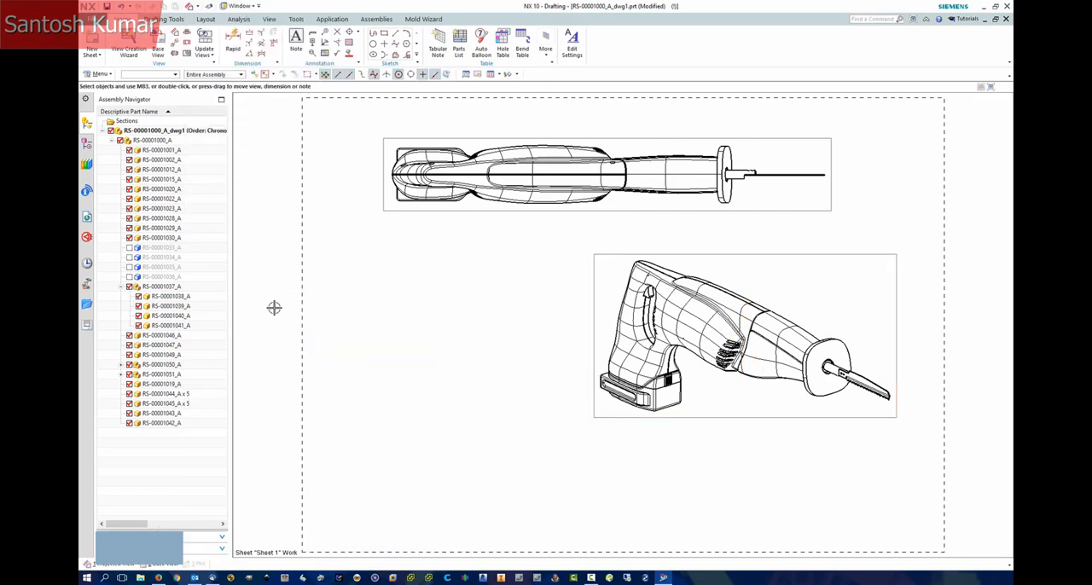
{"action": "mouse_move", "coordinate": [147, 104]}
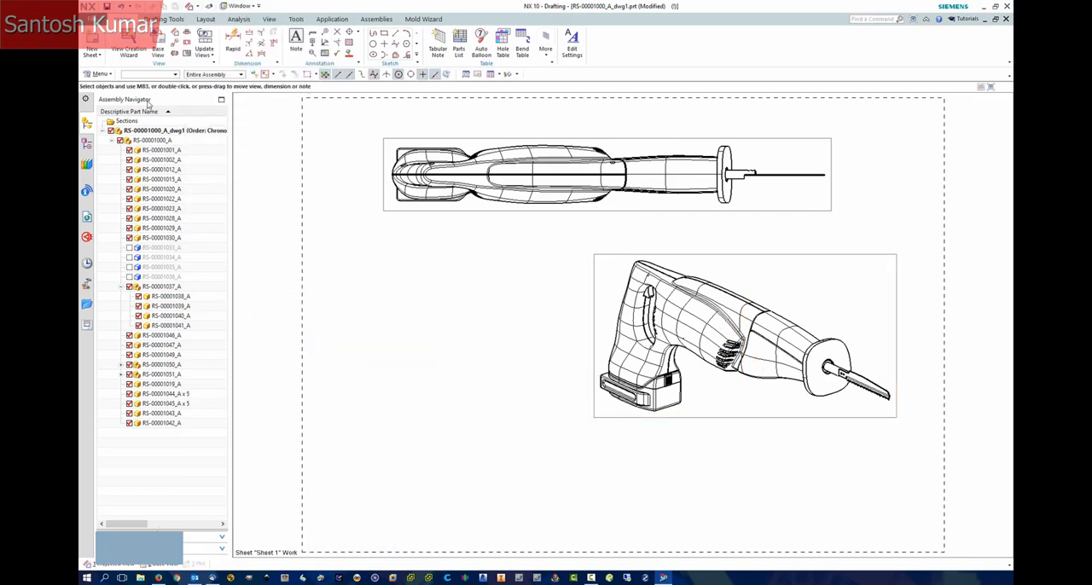
Start a Pictorial Section from Menu > Insert > View.
{"action": "left_click", "coordinate": [100, 75]}
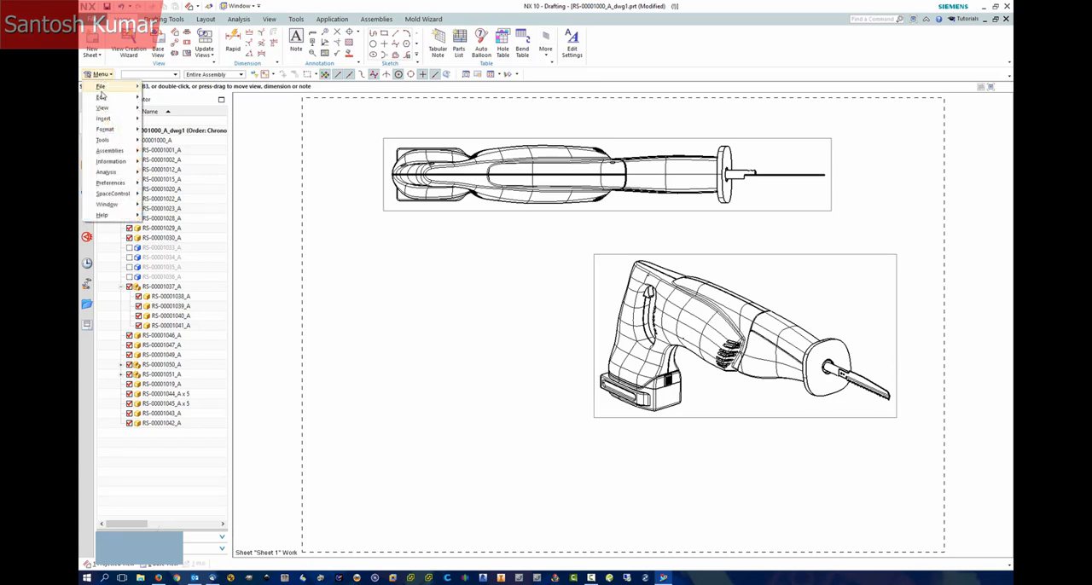
{"action": "left_click", "coordinate": [102, 119]}
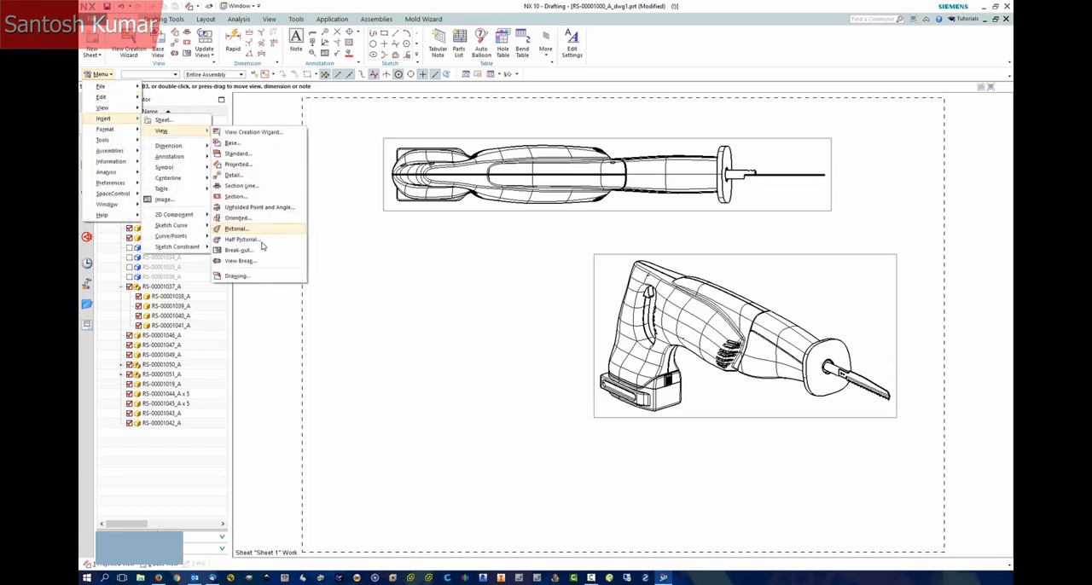
{"action": "mouse_move", "coordinate": [236, 228]}
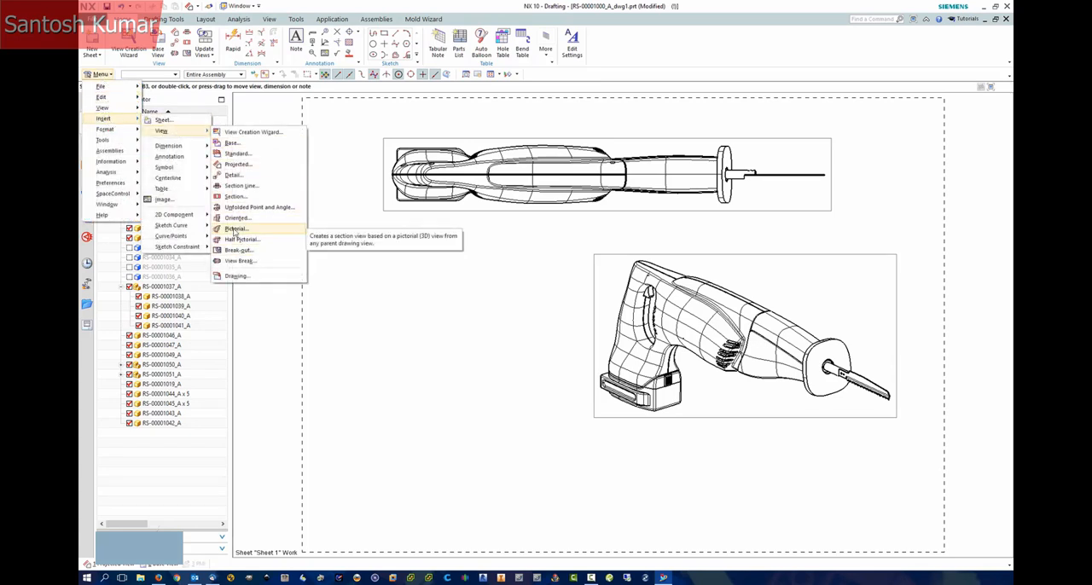
{"action": "left_click", "coordinate": [237, 229]}
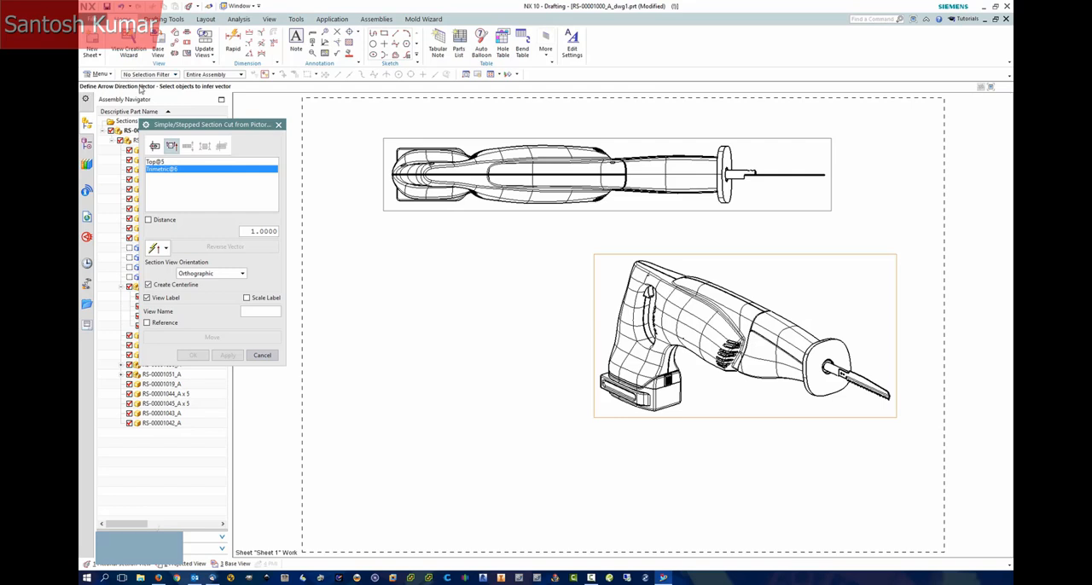
Define the arrow and cut vectors on the trimetric view and apply them.
{"action": "left_click", "coordinate": [157, 247]}
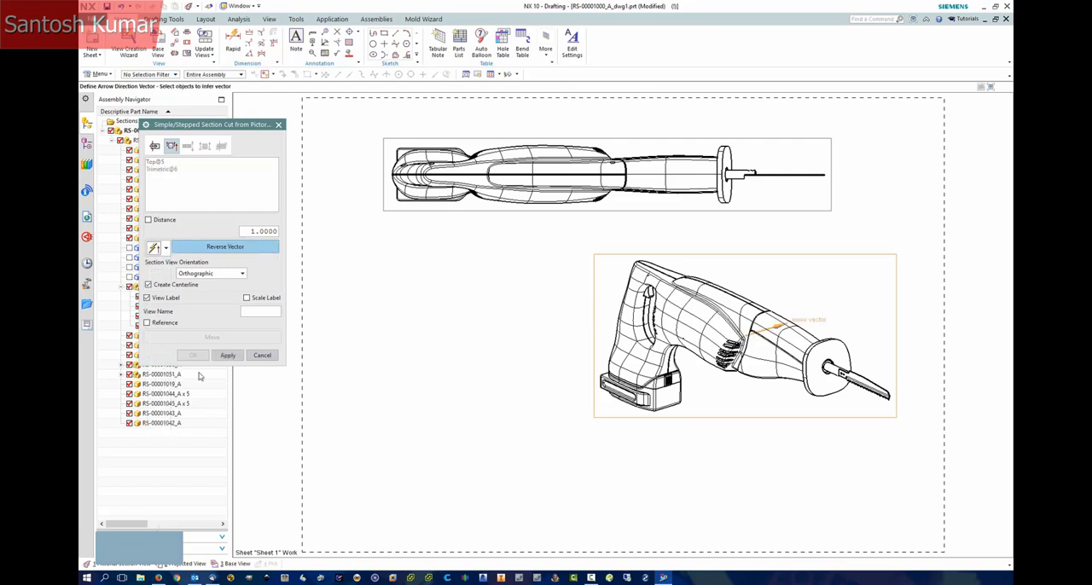
{"action": "left_click", "coordinate": [188, 145]}
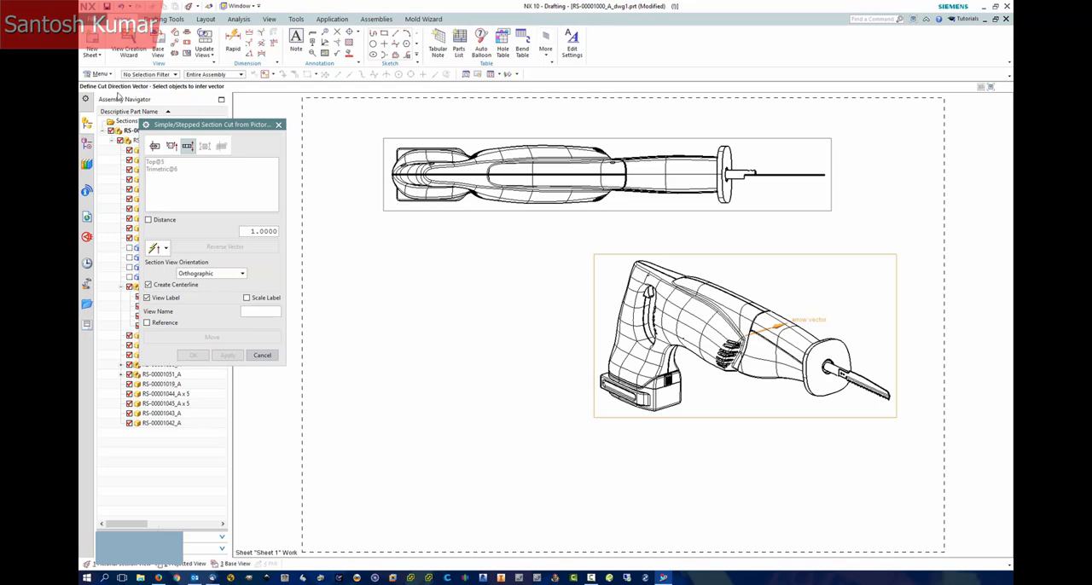
{"action": "left_click", "coordinate": [162, 247]}
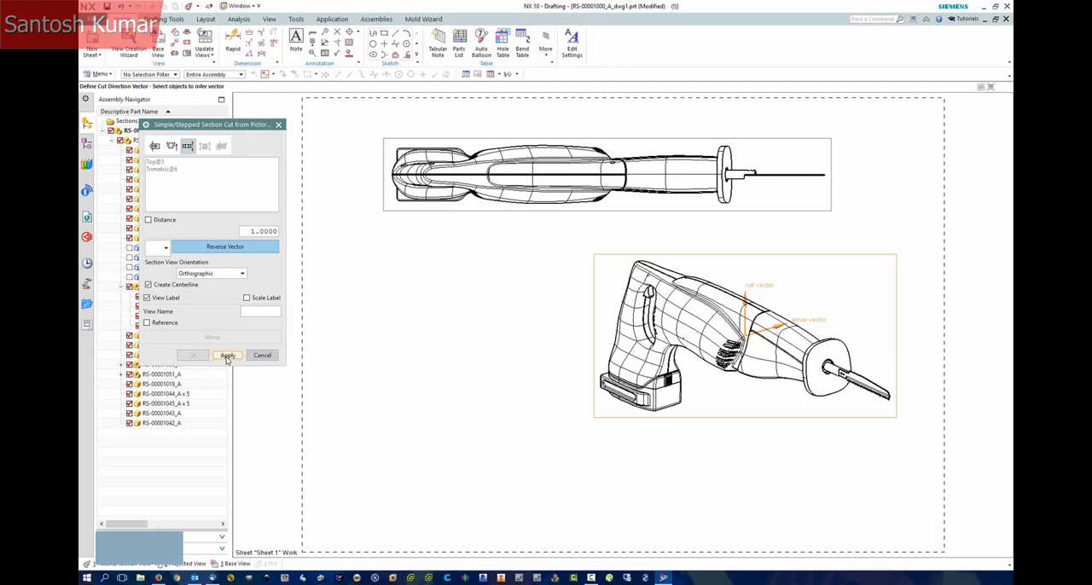
{"action": "left_click", "coordinate": [227, 355]}
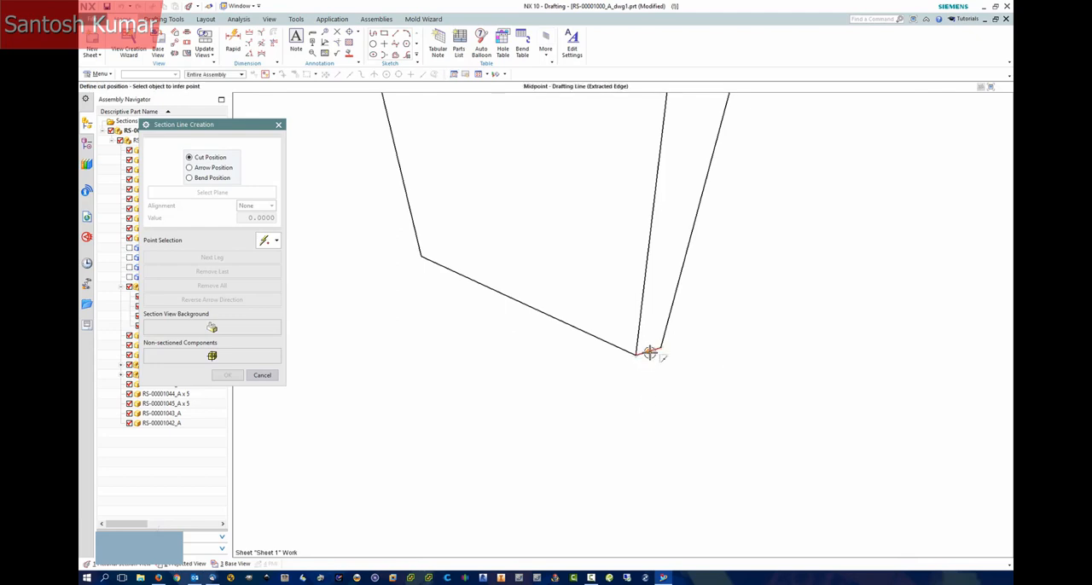
Pick the cut position point on the edge to create section A-A.
{"action": "left_click", "coordinate": [650, 351]}
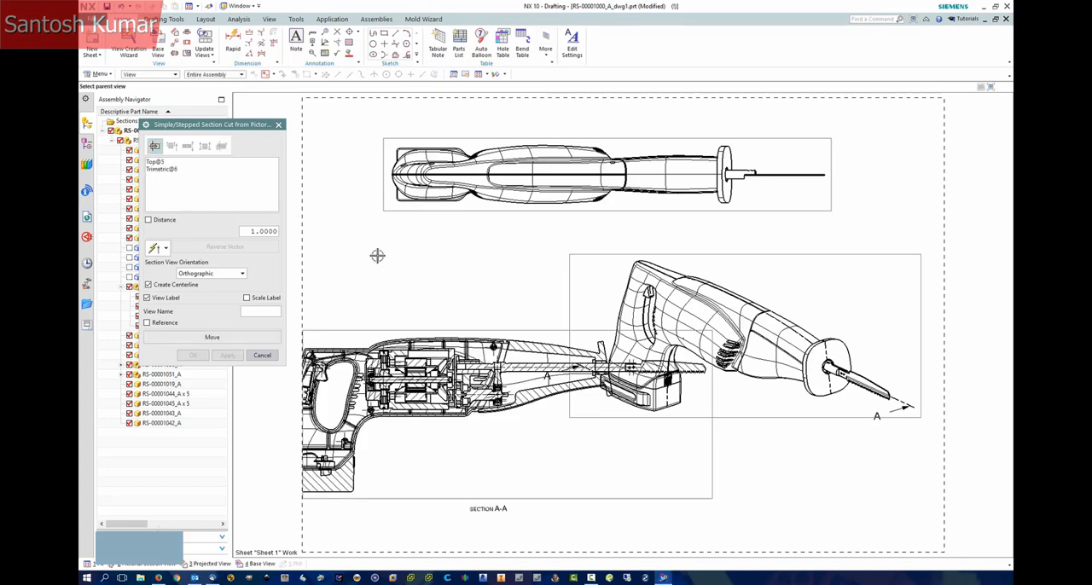
{"action": "mouse_move", "coordinate": [376, 326]}
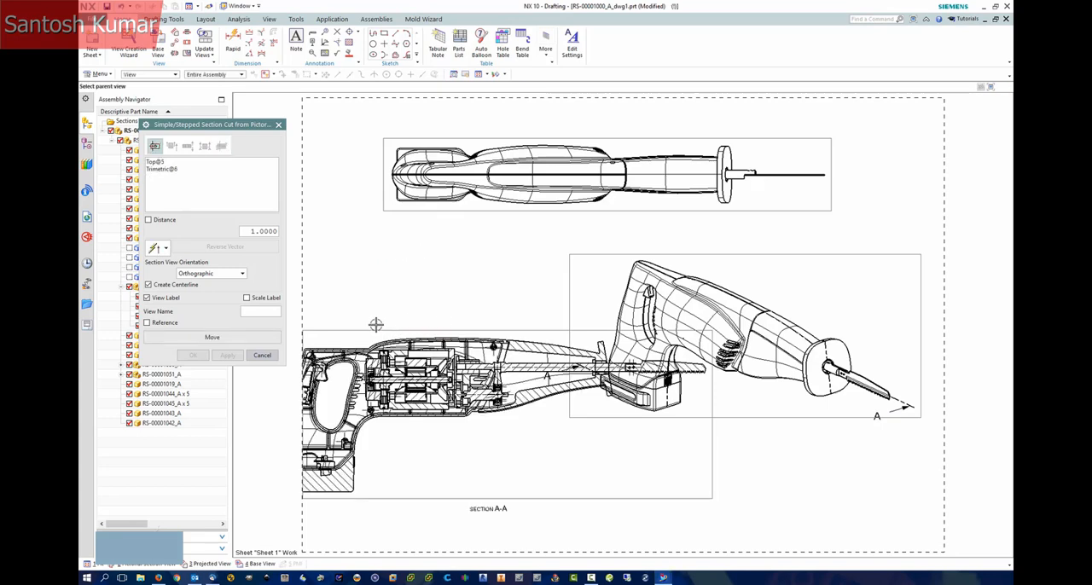
{"action": "mouse_move", "coordinate": [368, 334]}
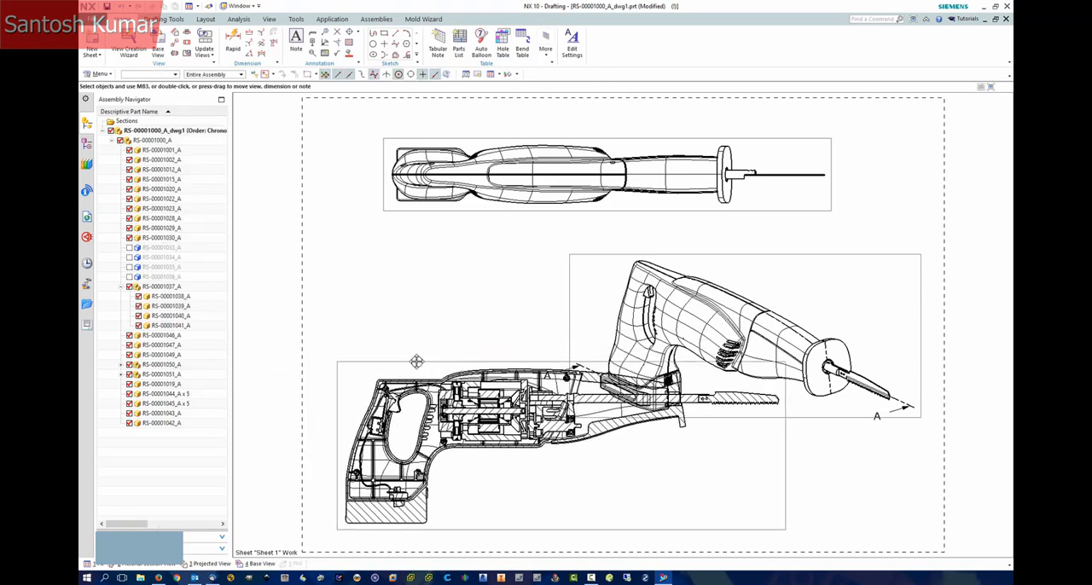
Move section view A-A, then delete it along with its section line.
{"action": "left_click_drag", "start_coordinate": [416, 362], "coordinate": [613, 210]}
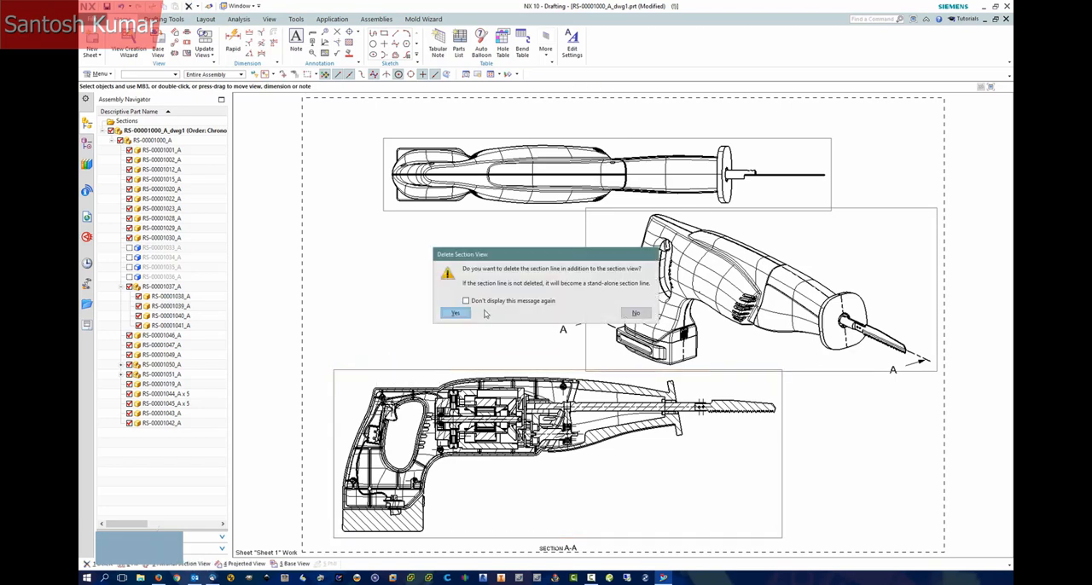
{"action": "left_click", "coordinate": [454, 314]}
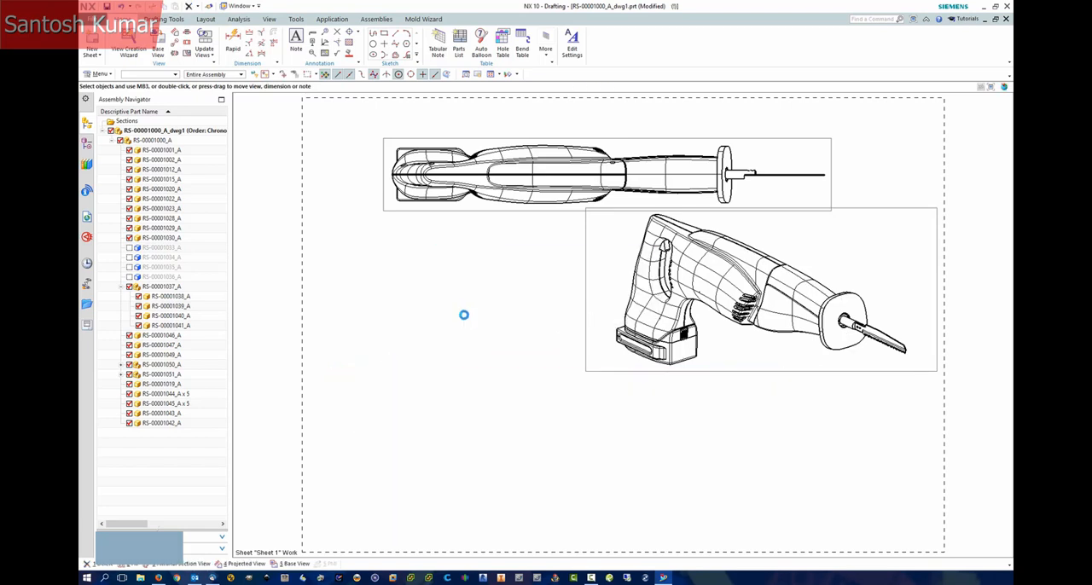
Create a Pictorial Section with the Top view as parent, set its arrow direction and apply.
{"action": "left_click", "coordinate": [99, 75]}
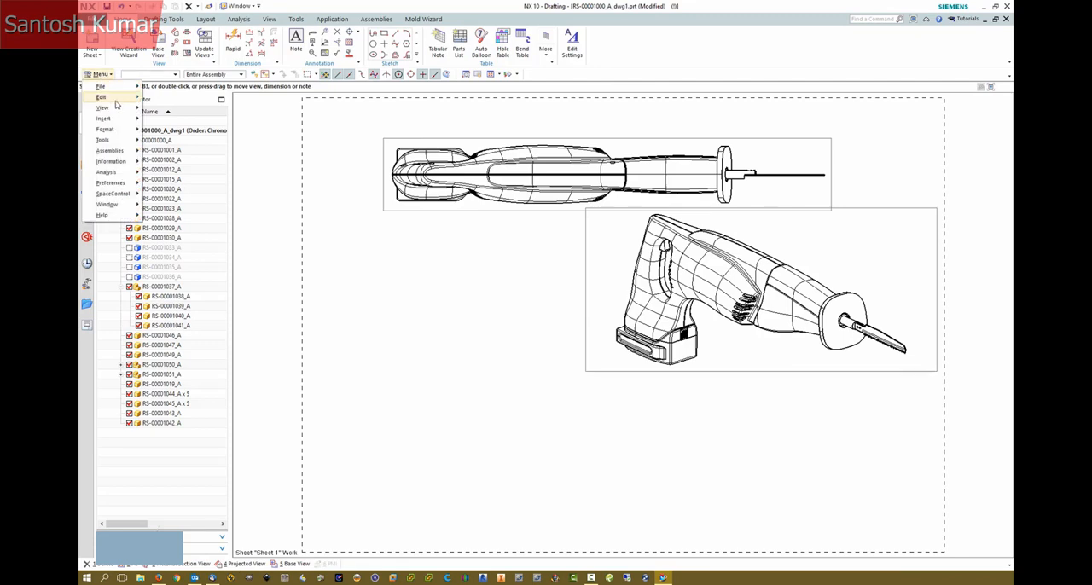
{"action": "left_click", "coordinate": [104, 118]}
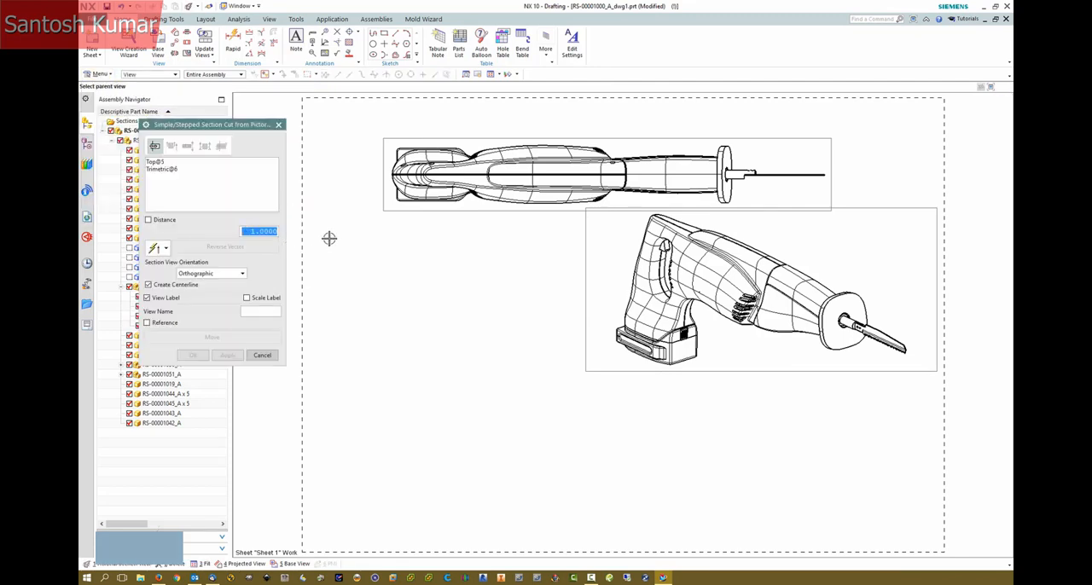
{"action": "mouse_move", "coordinate": [581, 259]}
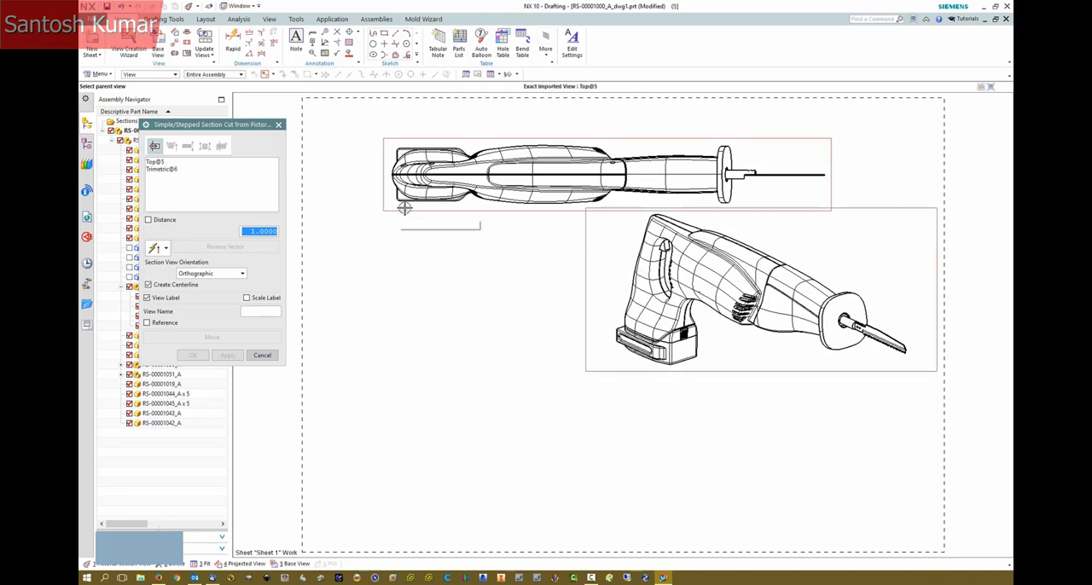
{"action": "left_click", "coordinate": [157, 161]}
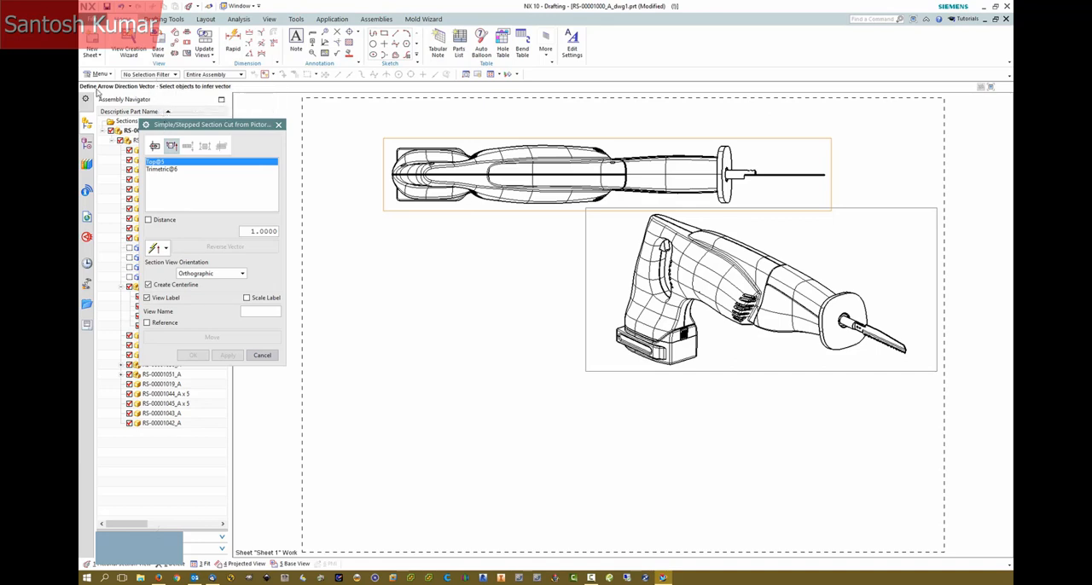
{"action": "left_click", "coordinate": [167, 248]}
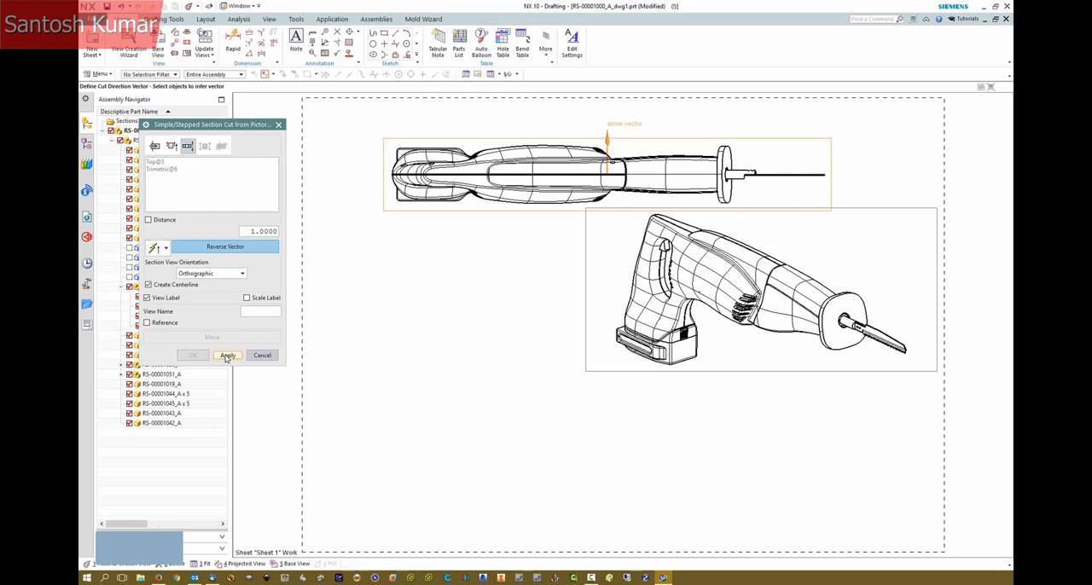
{"action": "left_click", "coordinate": [227, 355]}
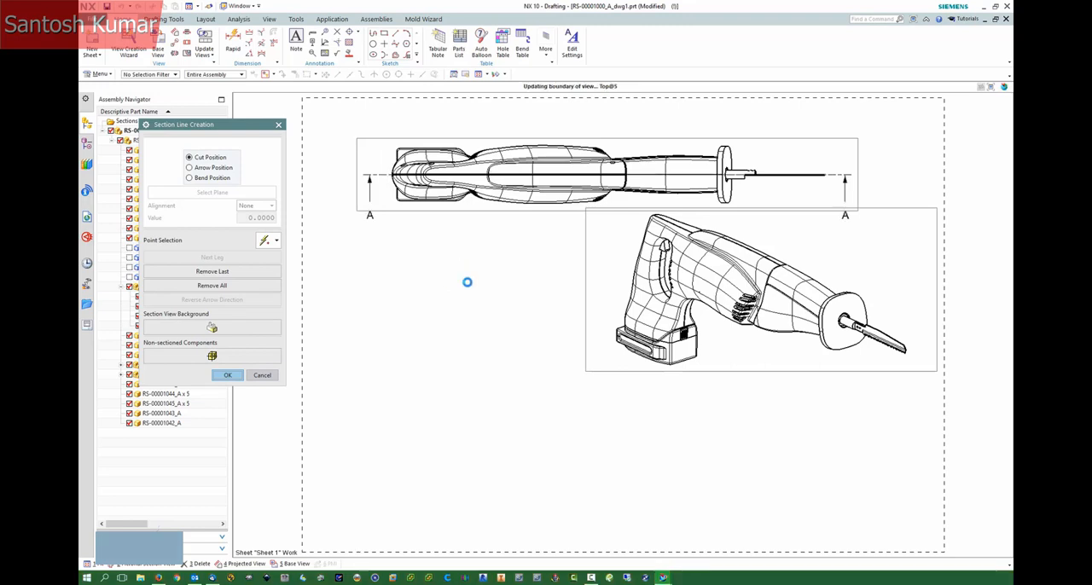
Finish the section line and choose a Section View Orientation option.
{"action": "left_click", "coordinate": [229, 375]}
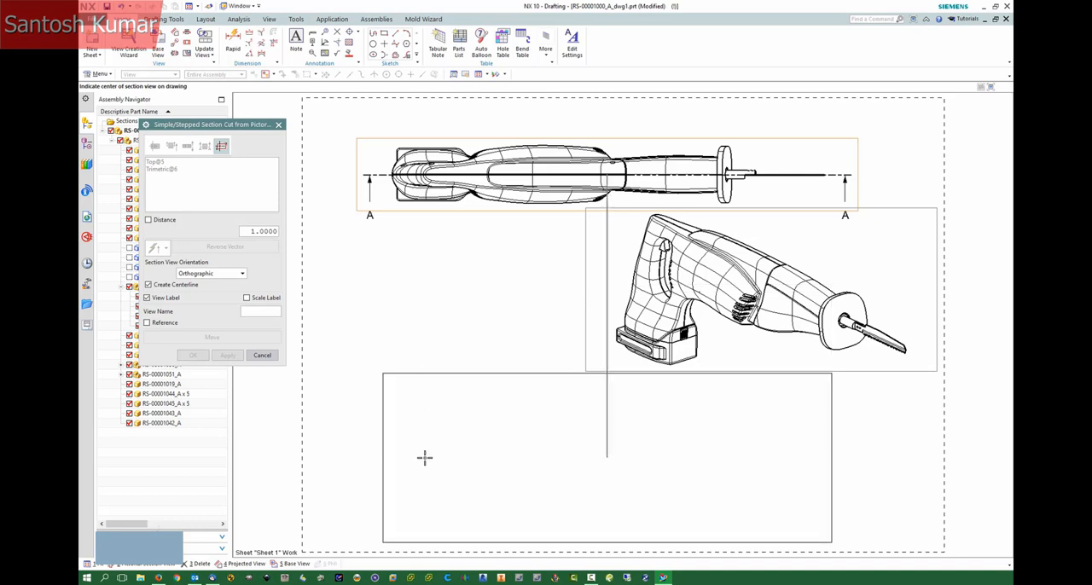
{"action": "left_click", "coordinate": [242, 274]}
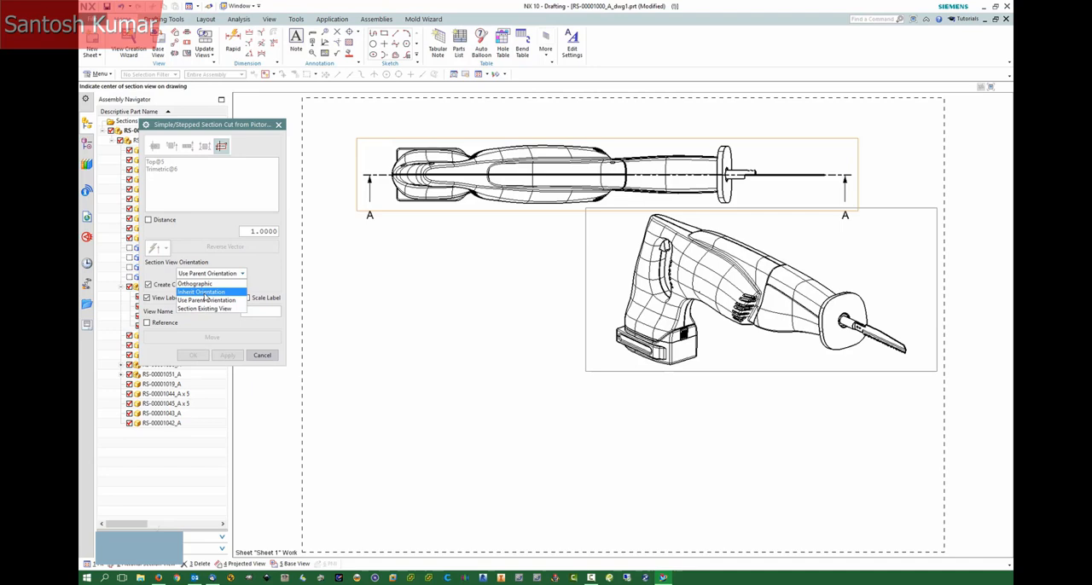
{"action": "left_click", "coordinate": [202, 290]}
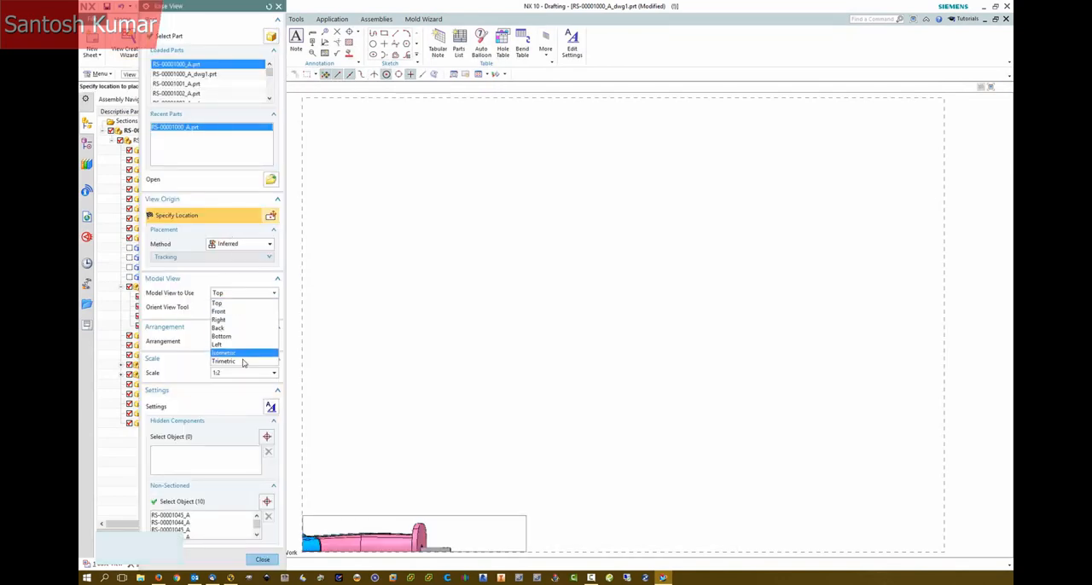
Set the new base view to Trimetric and start a Section view from it.
{"action": "left_click", "coordinate": [224, 362]}
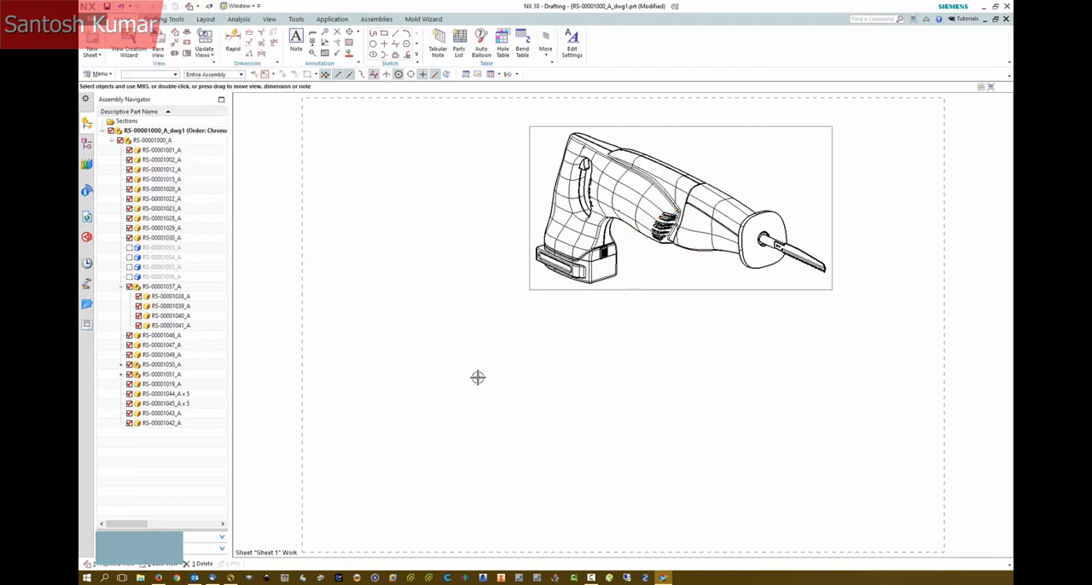
{"action": "left_click", "coordinate": [99, 75]}
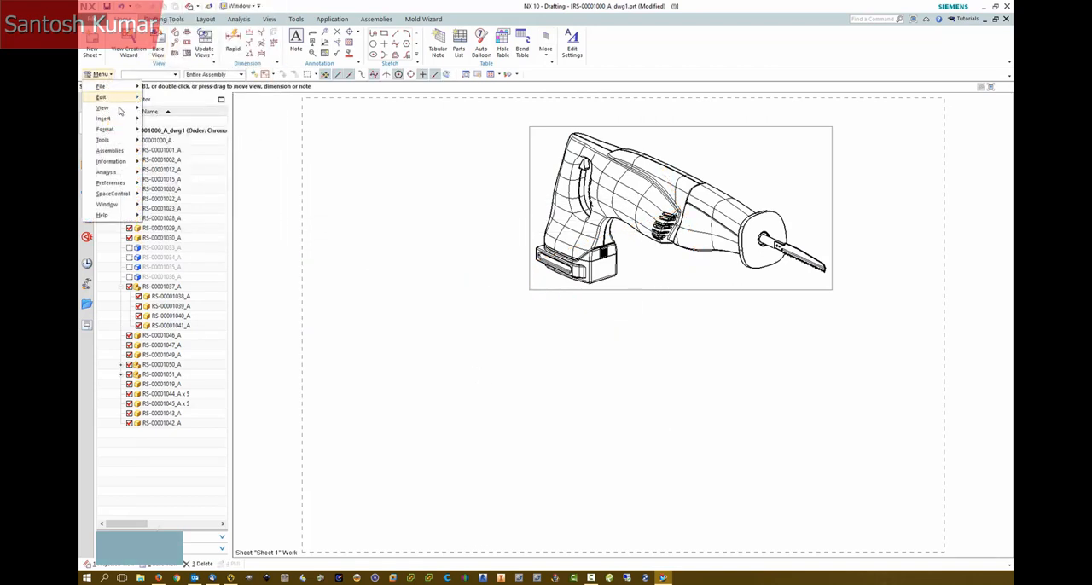
{"action": "left_click", "coordinate": [102, 118]}
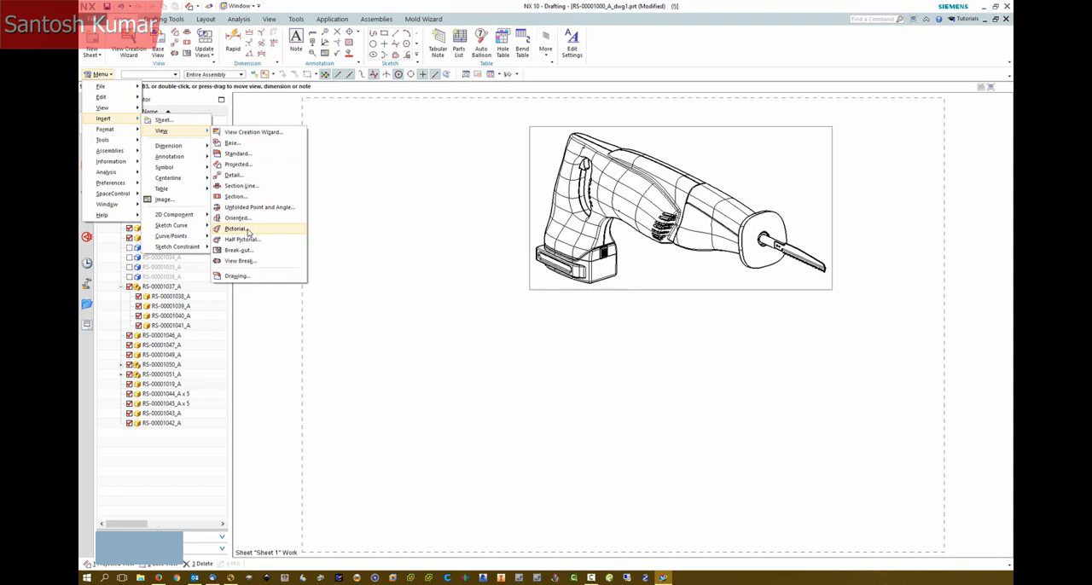
{"action": "left_click", "coordinate": [236, 229]}
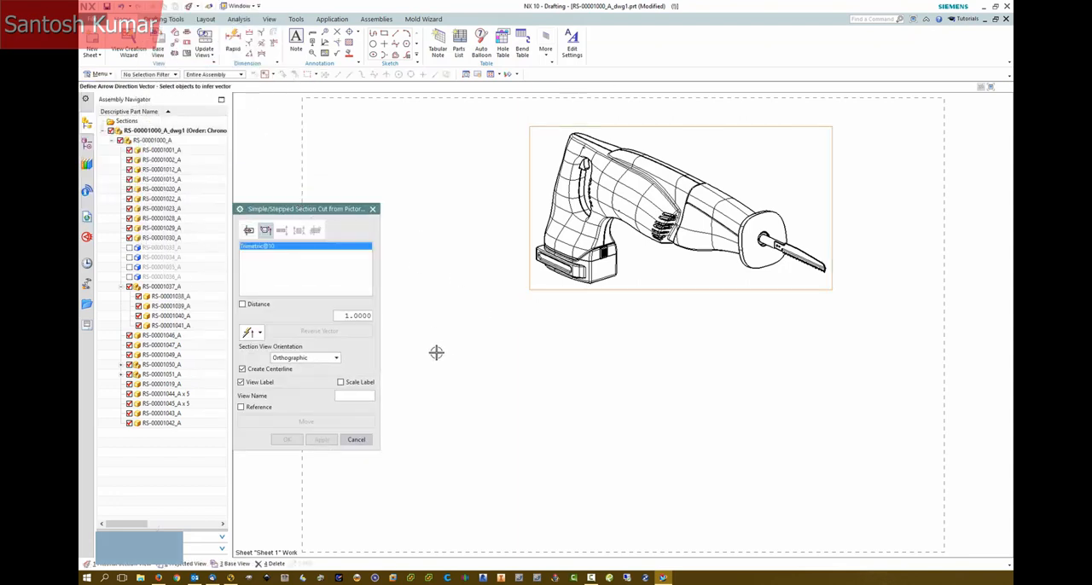
Set the section to Use Parent Orientation, define the cut vector and apply.
{"action": "left_click", "coordinate": [336, 358]}
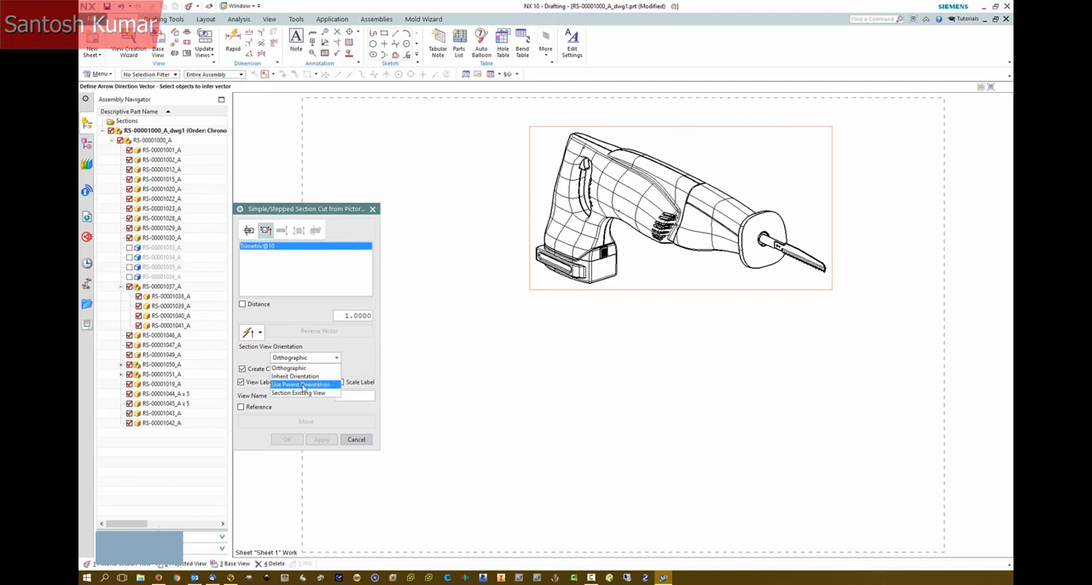
{"action": "left_click", "coordinate": [301, 384]}
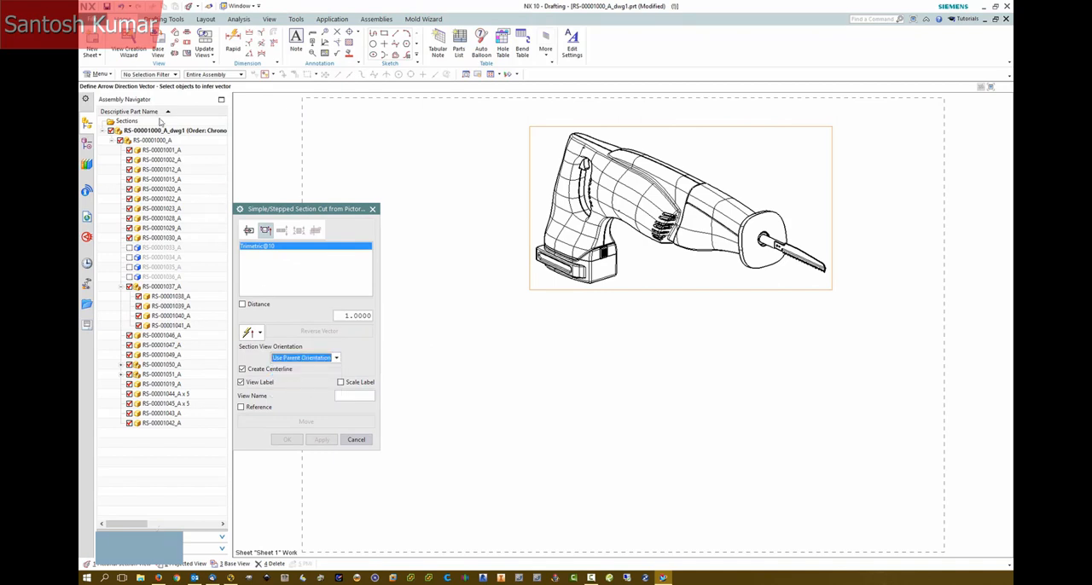
{"action": "left_click", "coordinate": [259, 332]}
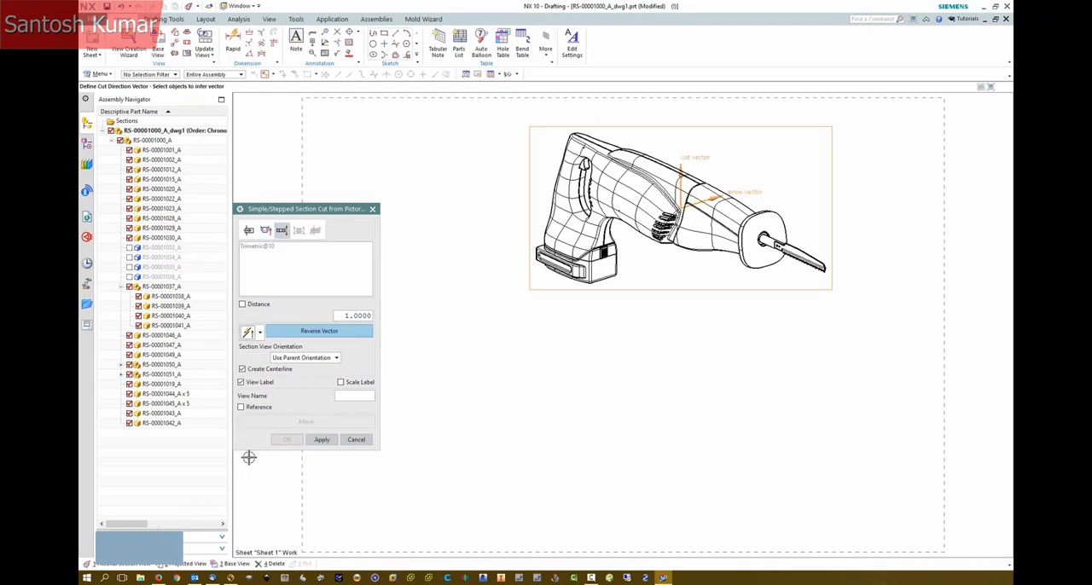
{"action": "mouse_move", "coordinate": [706, 157]}
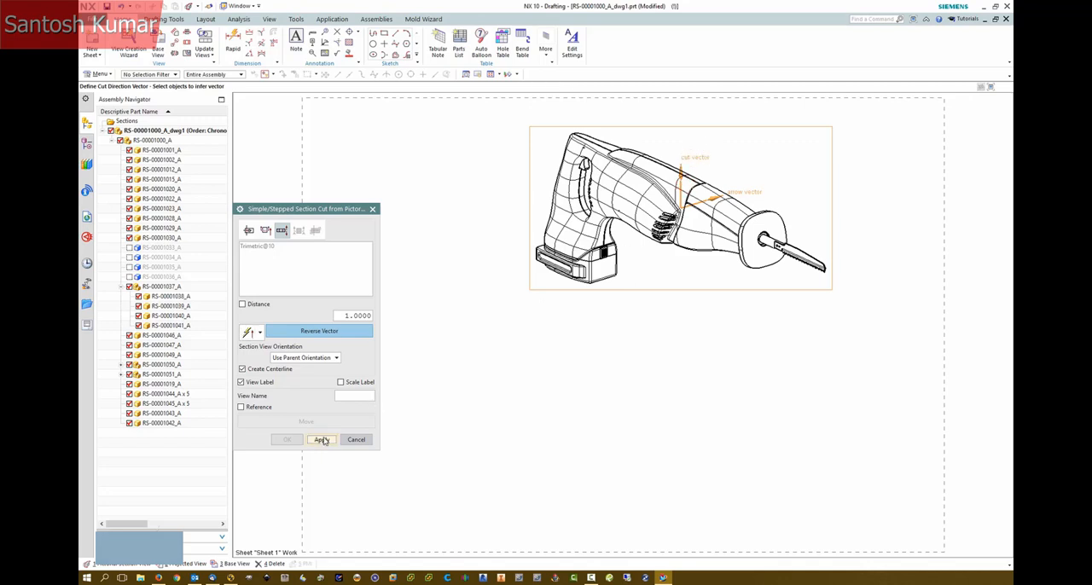
{"action": "left_click", "coordinate": [321, 441]}
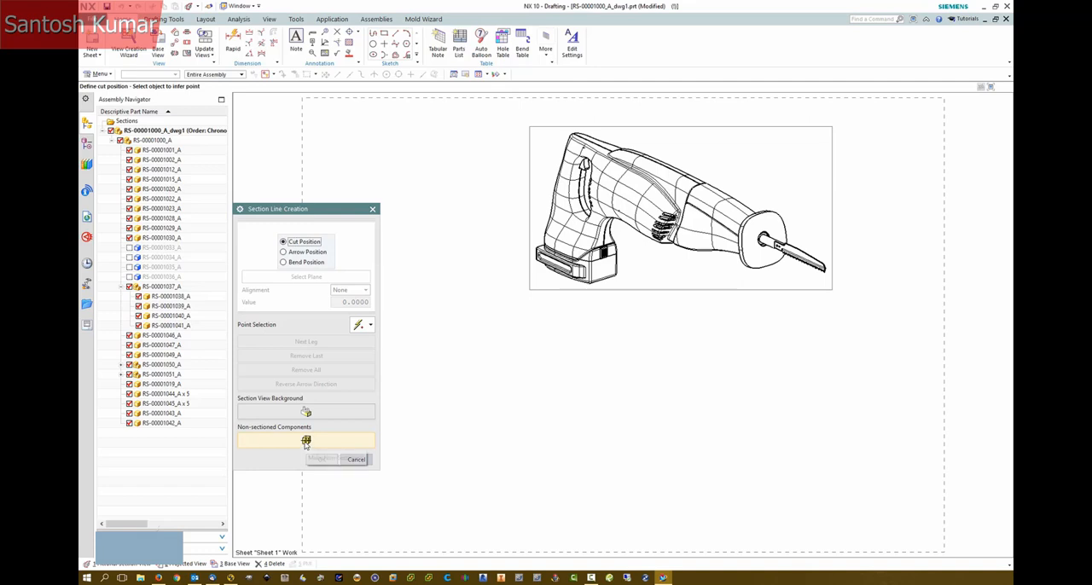
Pick the saw's internal parts as Non-sectioned Components and confirm.
{"action": "left_click", "coordinate": [306, 440]}
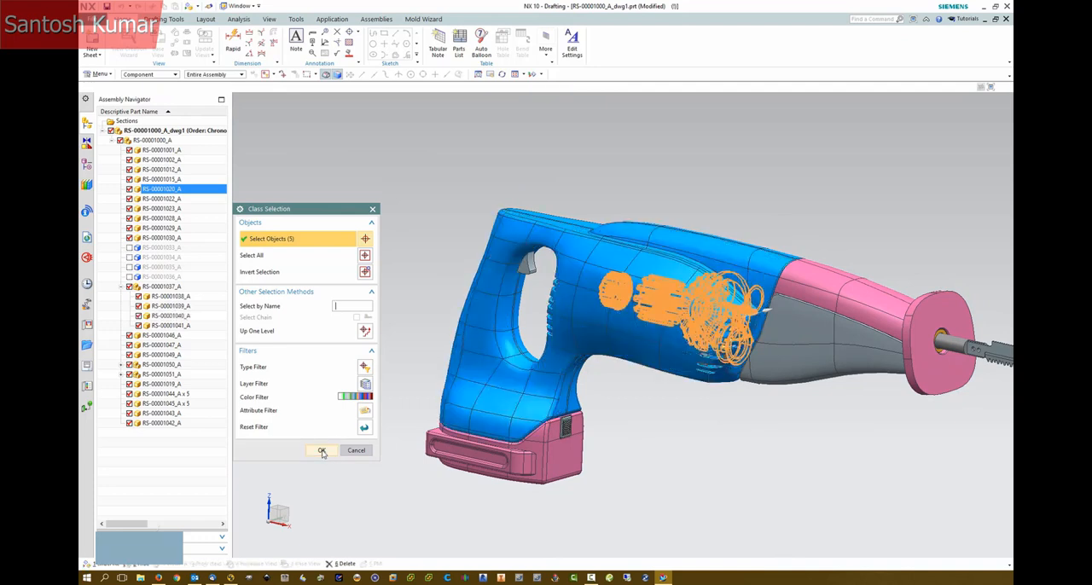
{"action": "left_click", "coordinate": [321, 450]}
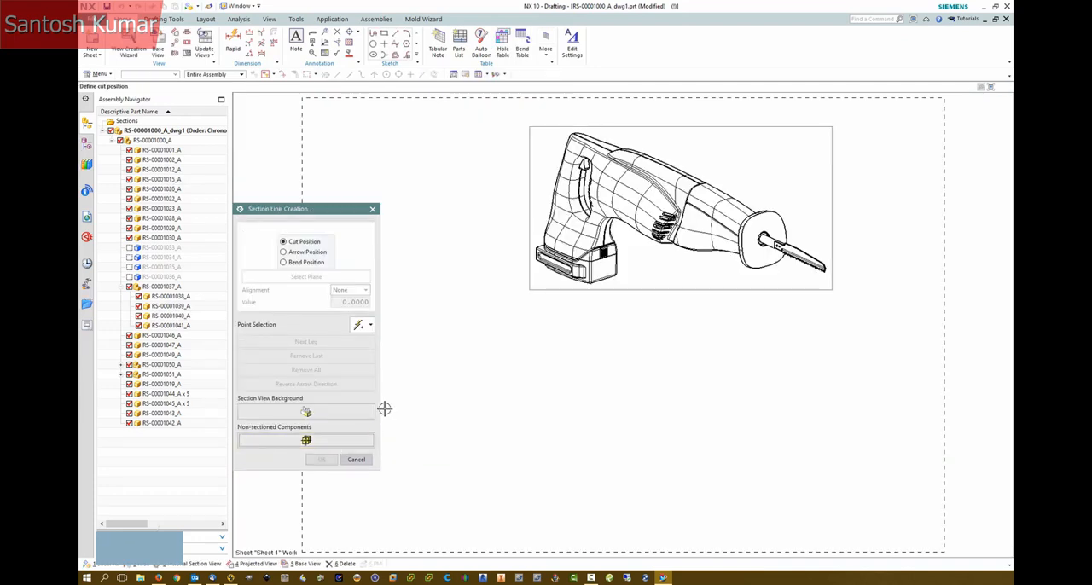
{"action": "mouse_move", "coordinate": [752, 297]}
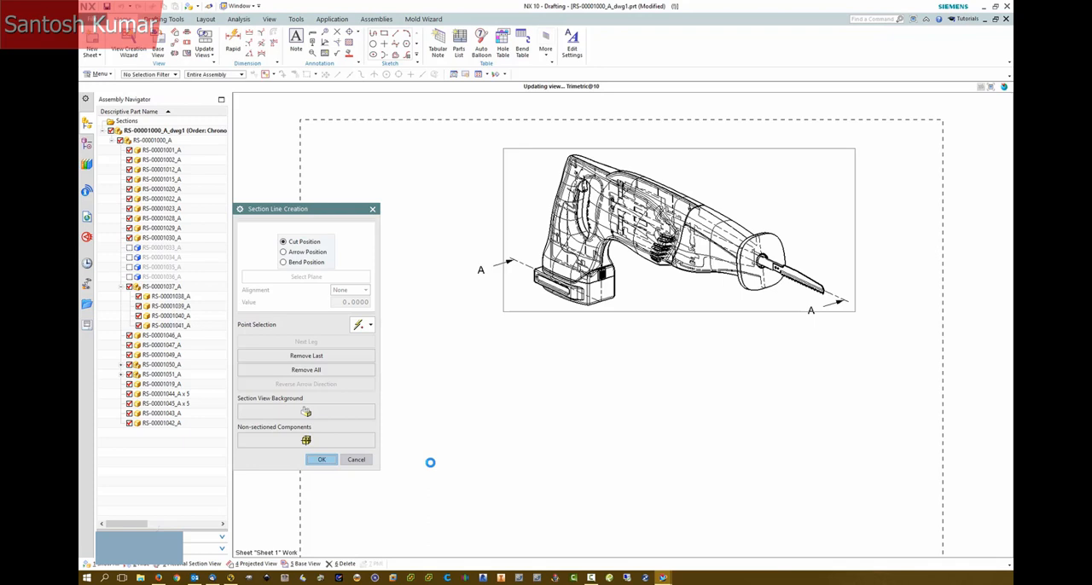
Finish section line A-A and place the section view below the parent view.
{"action": "left_click", "coordinate": [321, 459]}
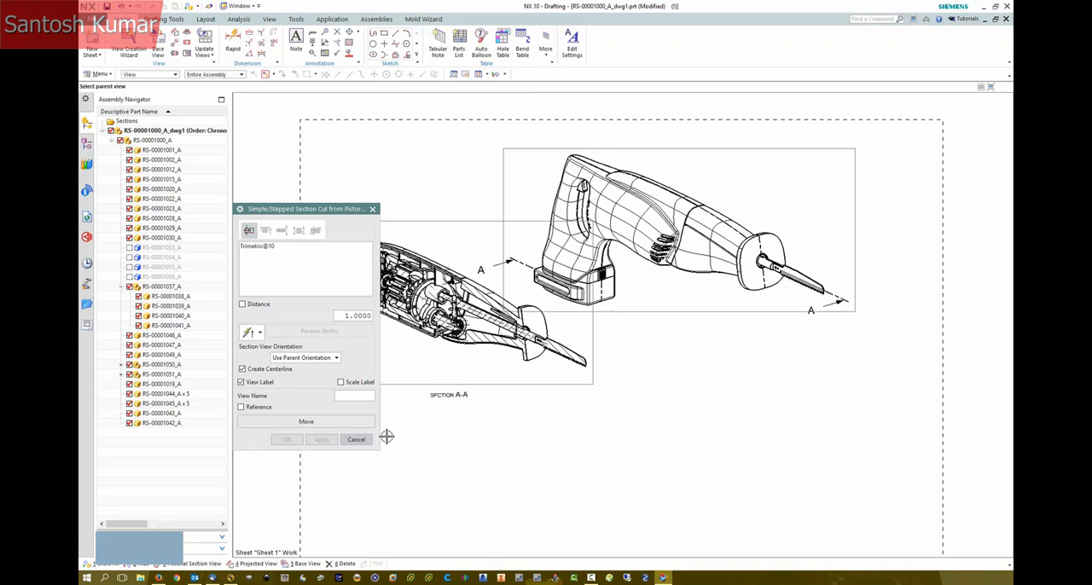
{"action": "left_click", "coordinate": [287, 439]}
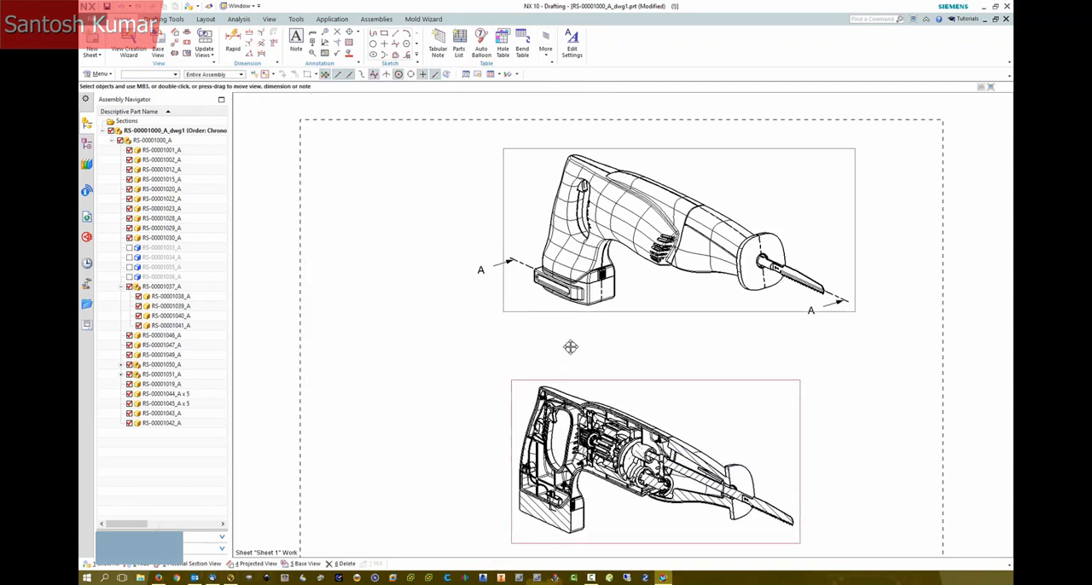
{"action": "left_click_drag", "start_coordinate": [570, 348], "coordinate": [418, 413]}
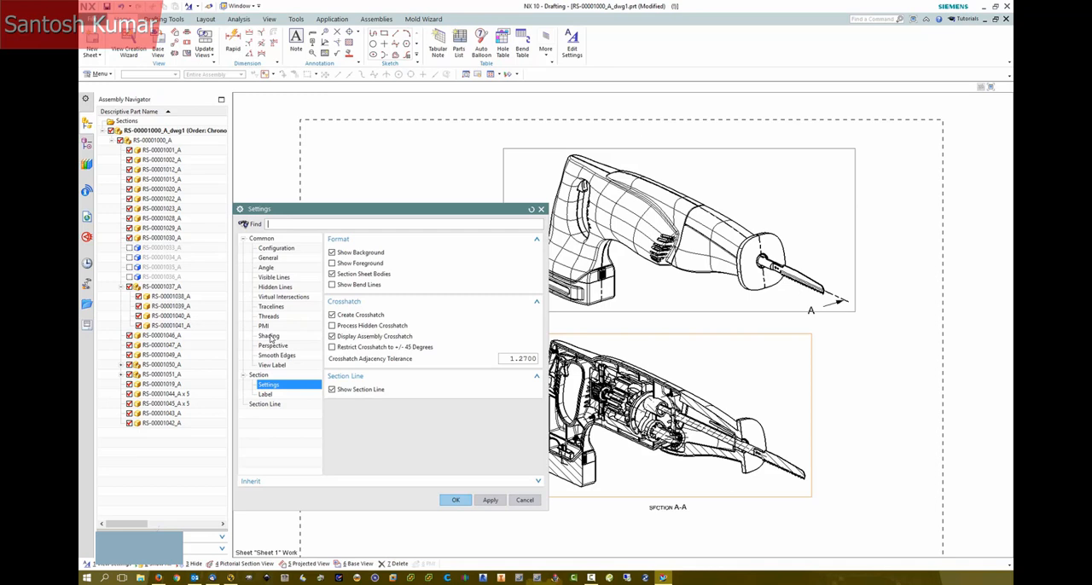
Set the section view Fully Shaded with Smooth Edges, Silhouettes and Crosshatch turned off.
{"action": "left_click", "coordinate": [269, 335]}
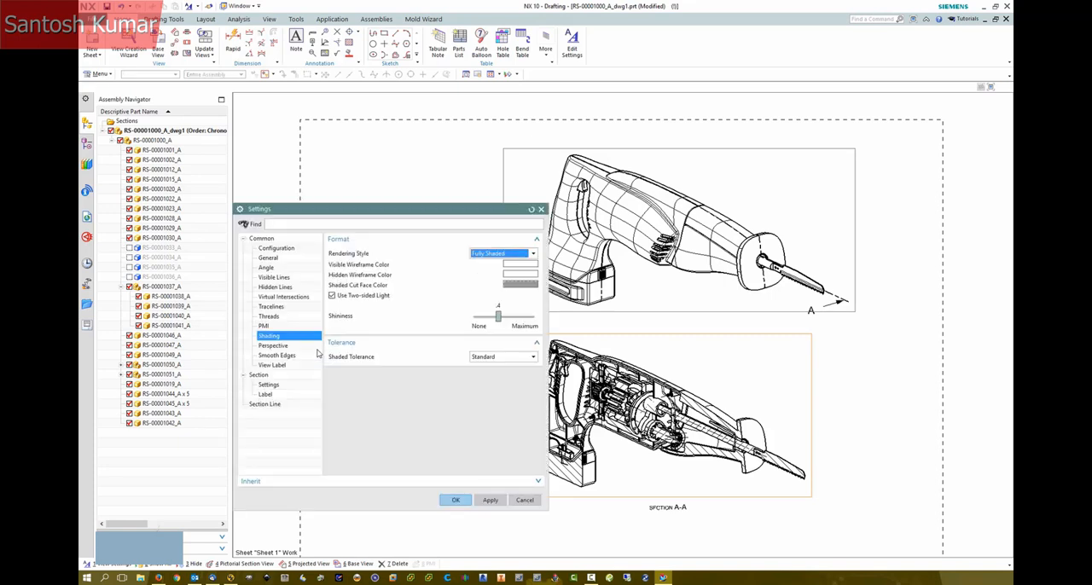
{"action": "left_click", "coordinate": [276, 355]}
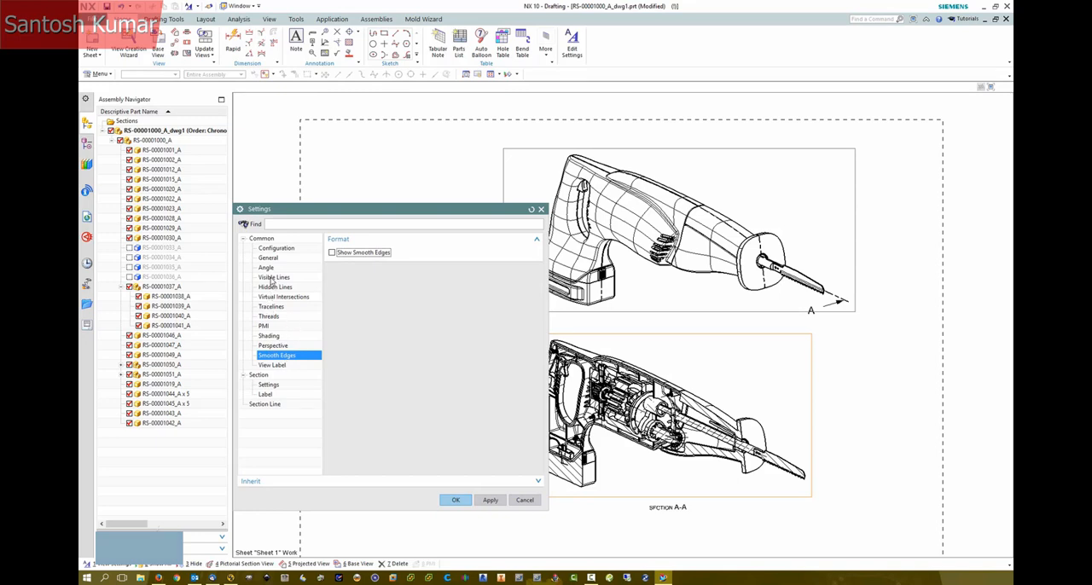
{"action": "left_click", "coordinate": [273, 277]}
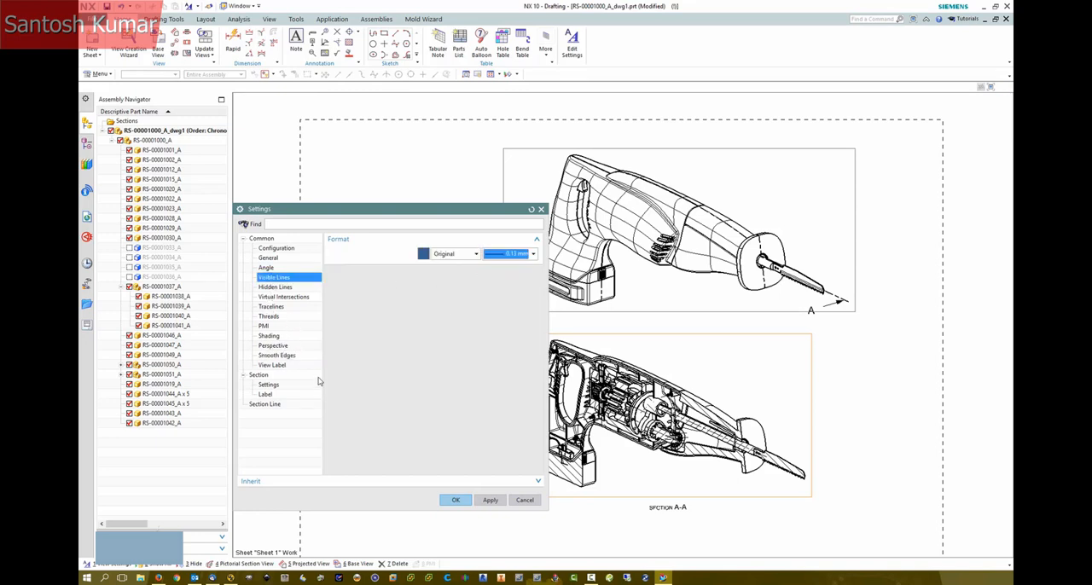
{"action": "left_click", "coordinate": [268, 257]}
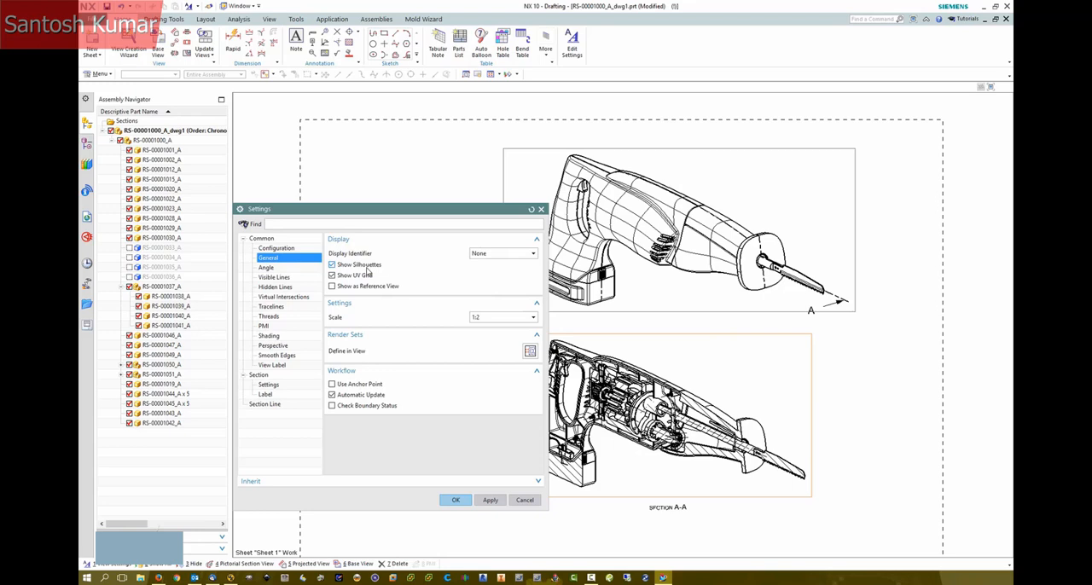
{"action": "left_click", "coordinate": [331, 265]}
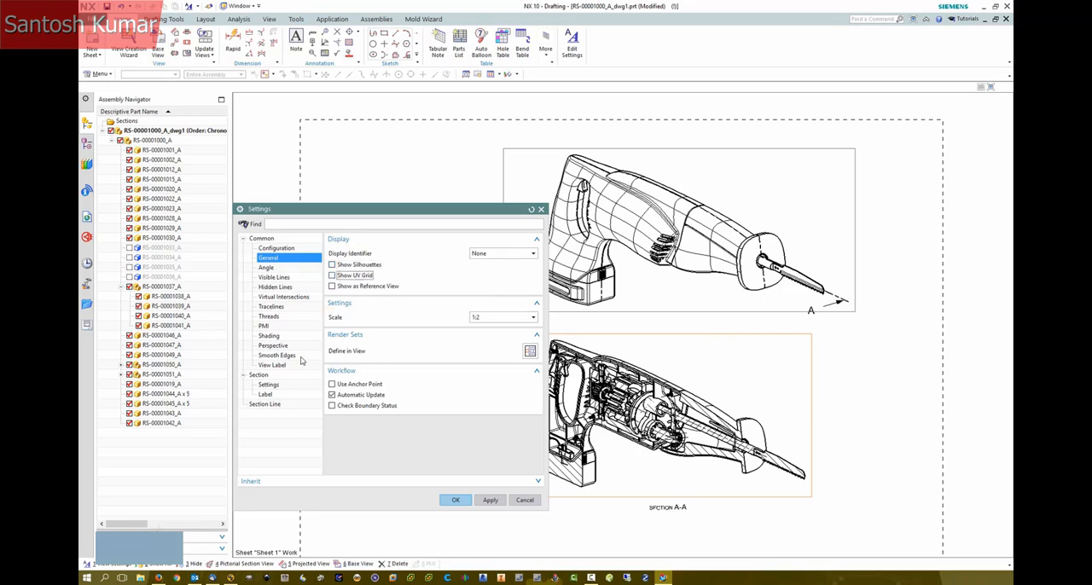
{"action": "left_click", "coordinate": [270, 384]}
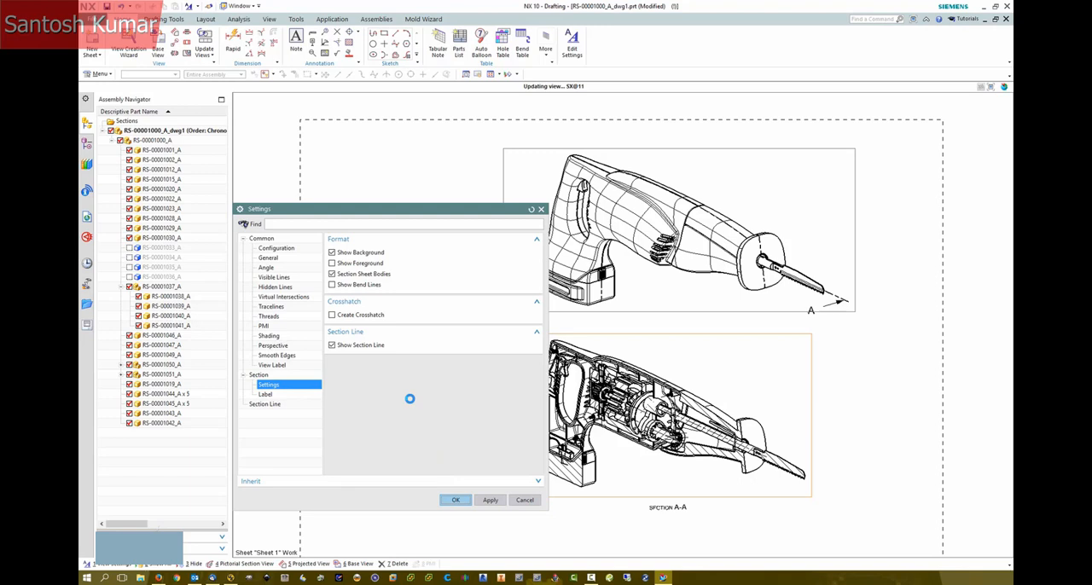
{"action": "left_click", "coordinate": [454, 500]}
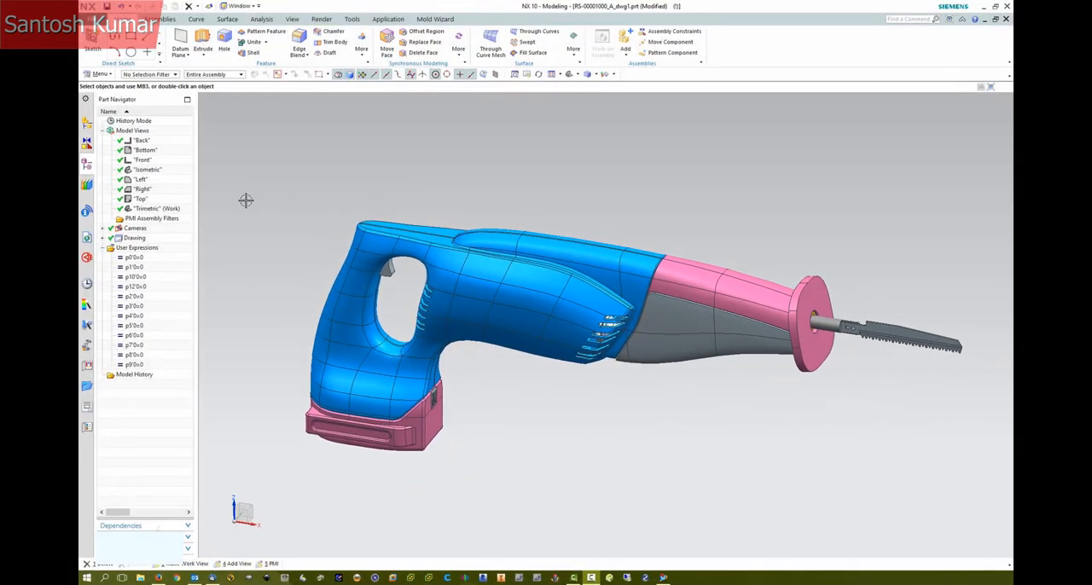
Add a new model view in Part Navigator and name it Pictorial.
{"action": "right_click", "coordinate": [133, 130]}
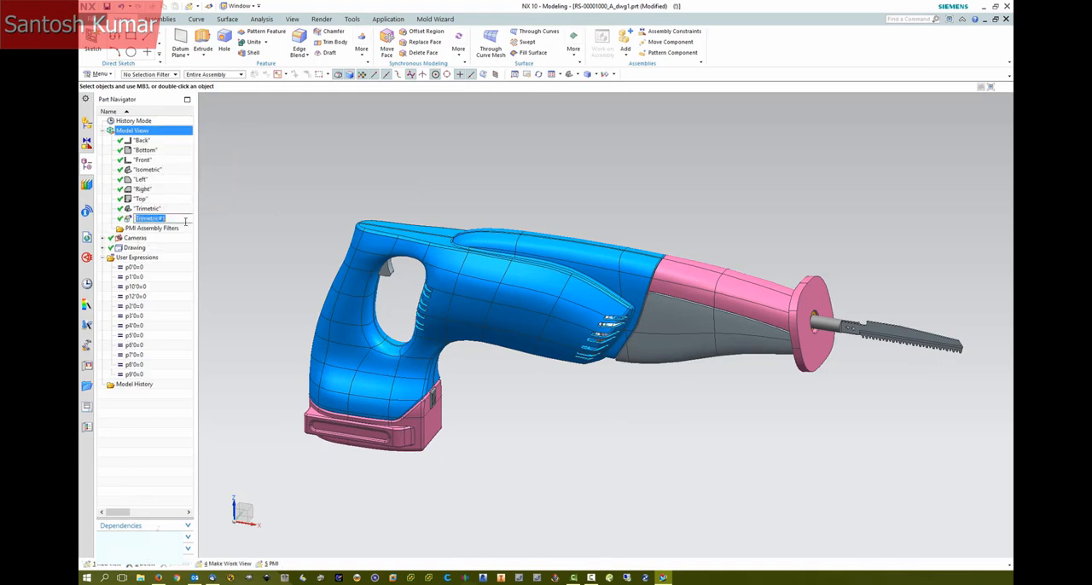
{"action": "type", "text": "PictorialSection\" (Wor"}
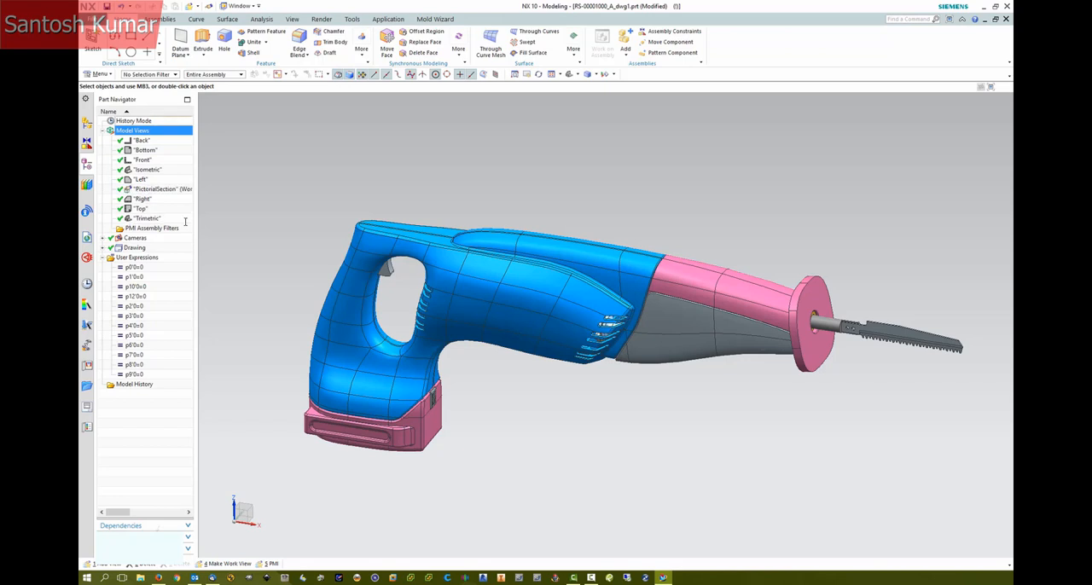
{"action": "left_click", "coordinate": [157, 188]}
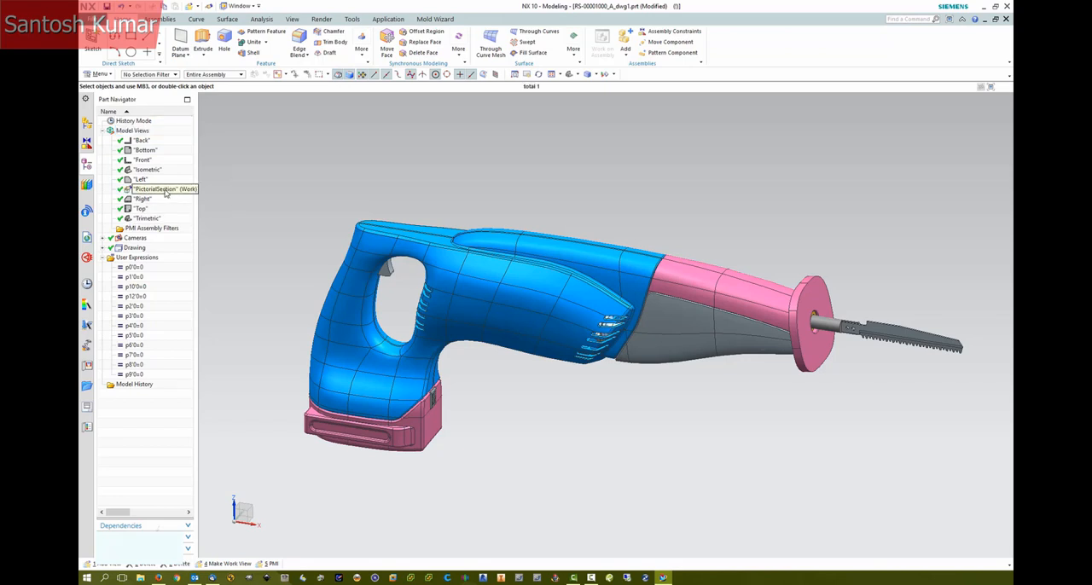
{"action": "right_click", "coordinate": [167, 187]}
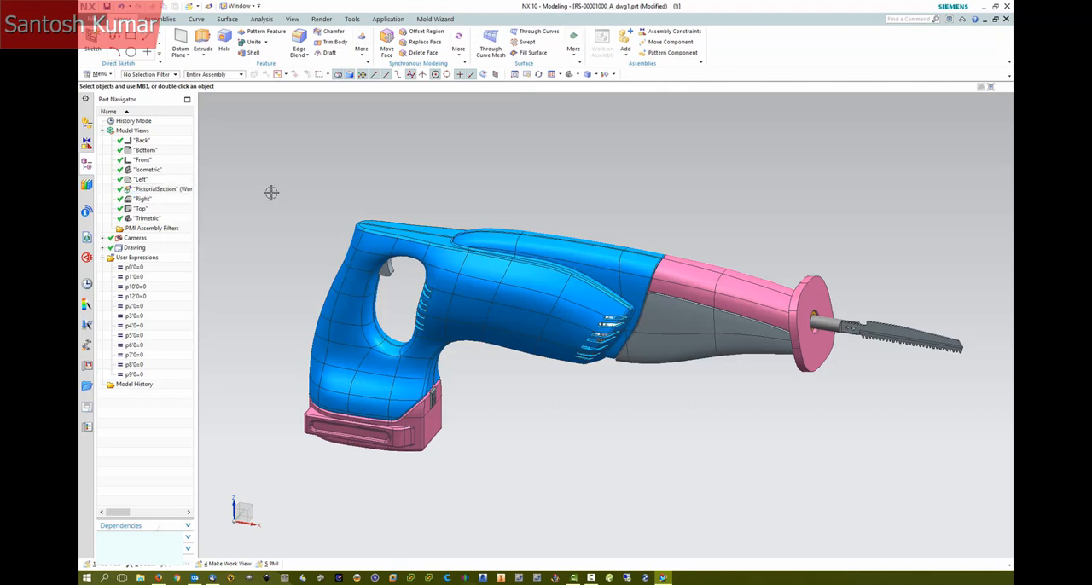
Bring up the Pictorial view's section options after checking the application modules list.
{"action": "left_click", "coordinate": [389, 19]}
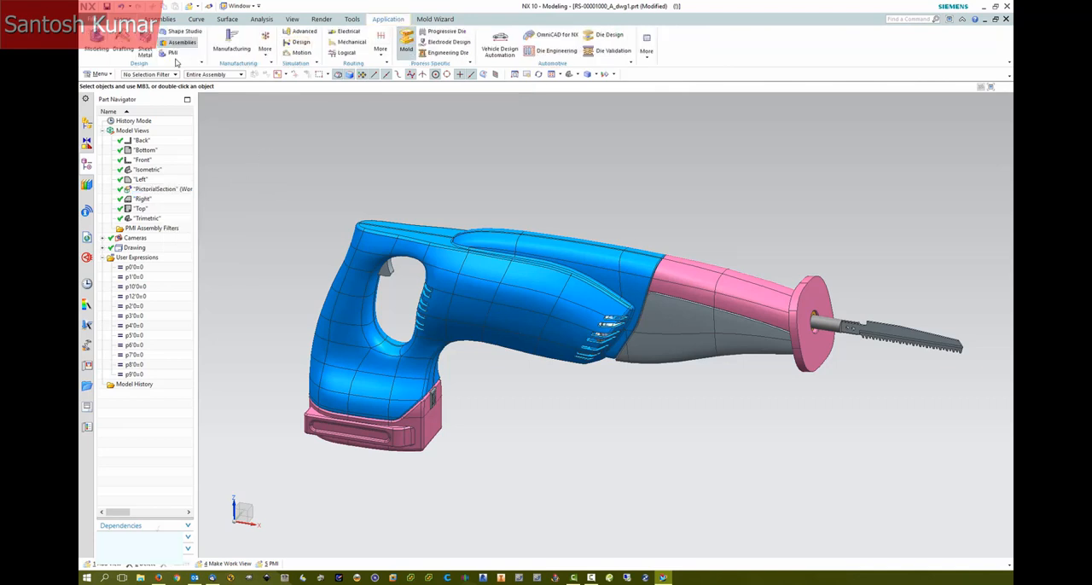
{"action": "left_click", "coordinate": [162, 188]}
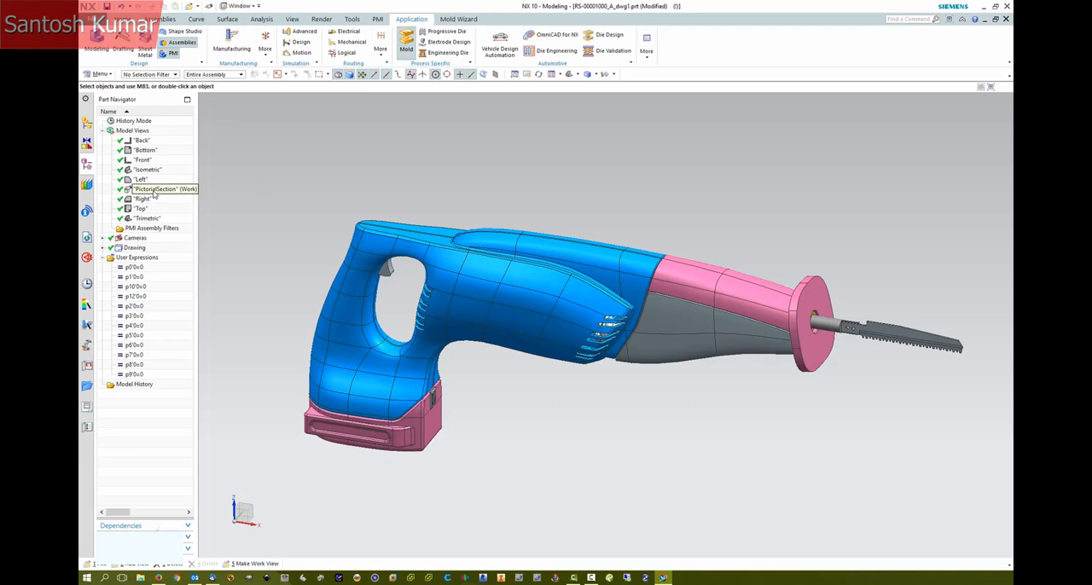
{"action": "right_click", "coordinate": [162, 188]}
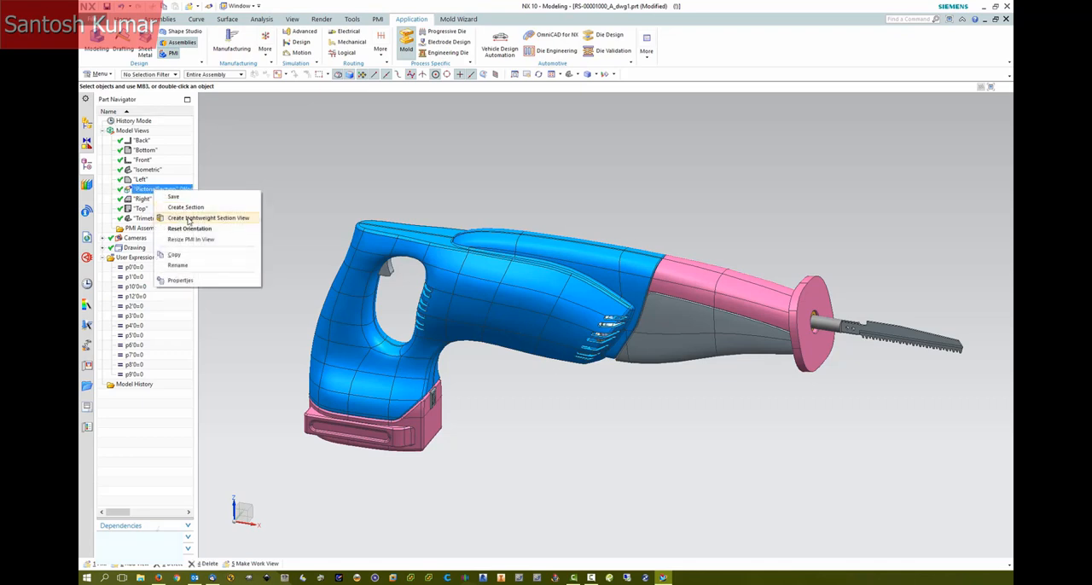
Start a lightweight box section view clipping the saw model.
{"action": "left_click", "coordinate": [210, 219]}
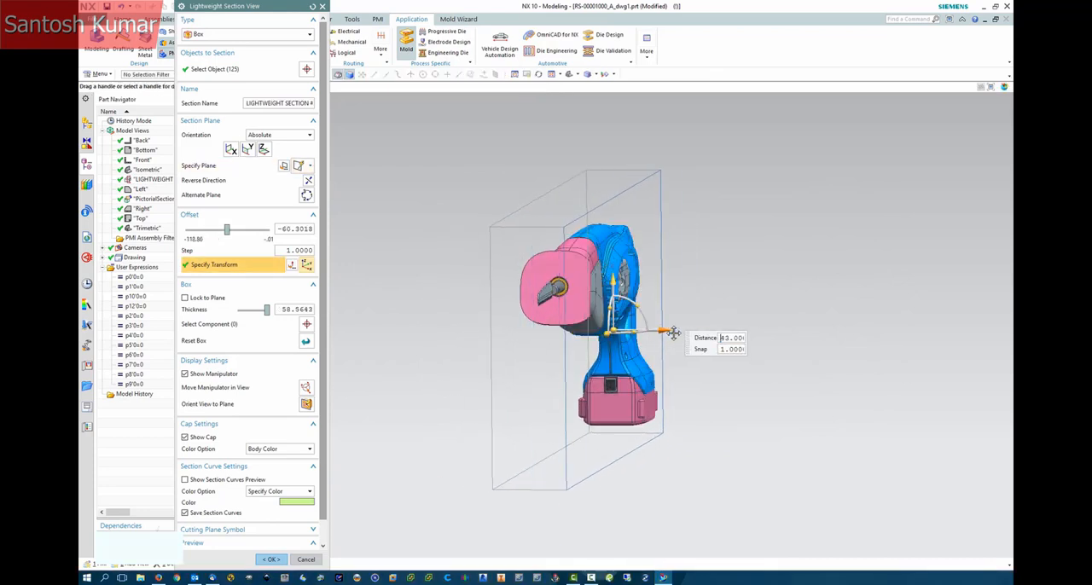
Widen the section box across the saw and push the cut plane deeper to expose the mechanism.
{"action": "left_click_drag", "start_coordinate": [662, 331], "coordinate": [652, 332]}
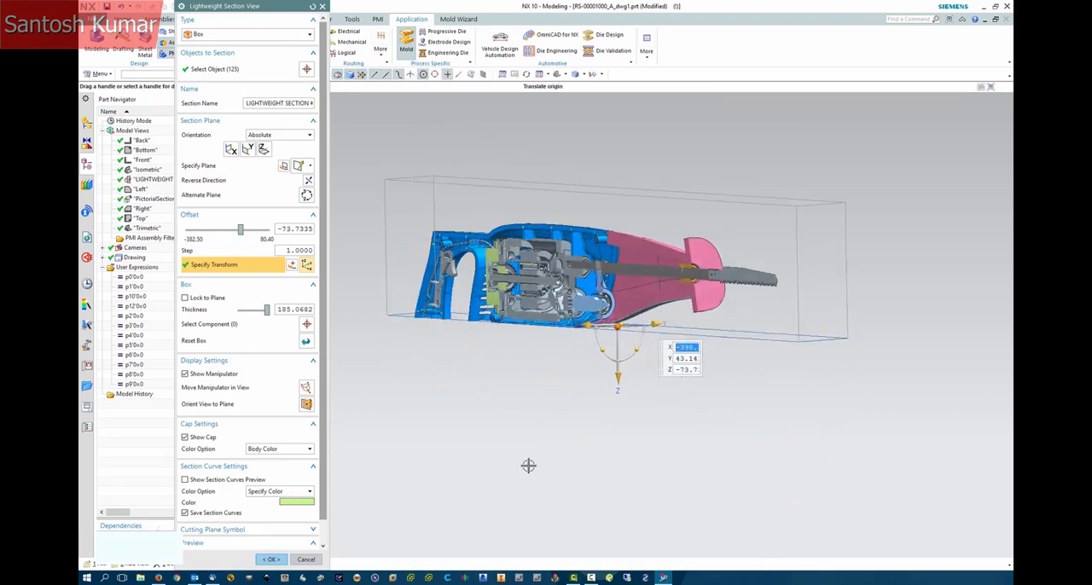
{"action": "left_click_drag", "start_coordinate": [529, 465], "coordinate": [516, 466]}
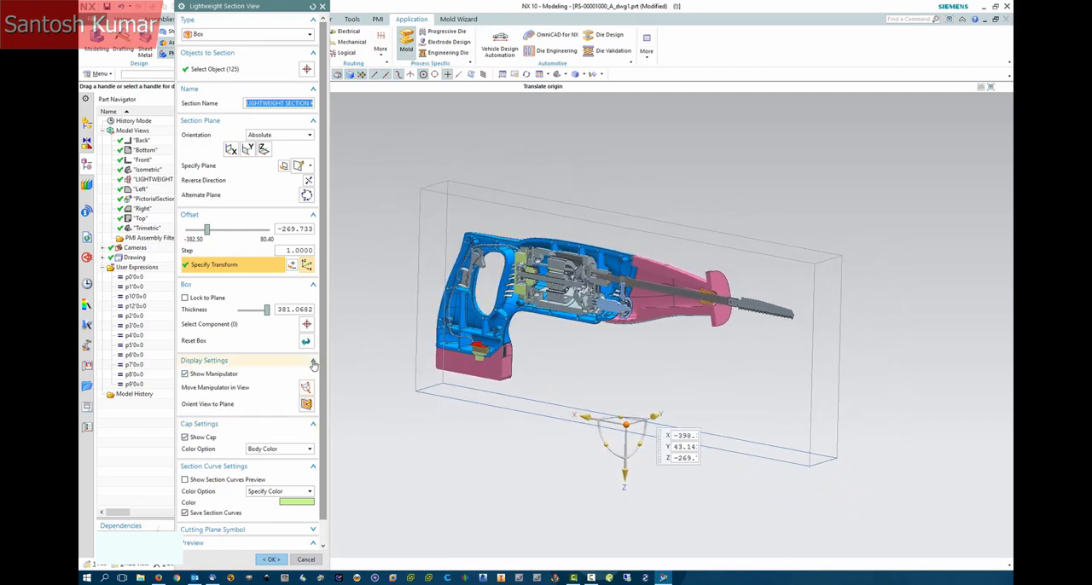
Collapse Display Settings, preview the result and create the lightweight section view.
{"action": "left_click", "coordinate": [314, 360]}
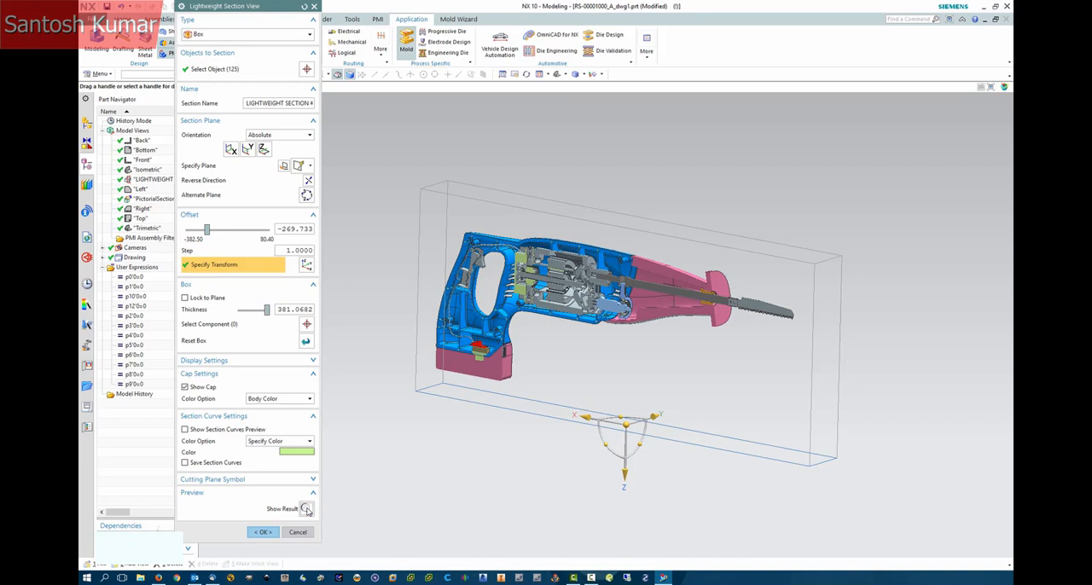
{"action": "left_click", "coordinate": [308, 508]}
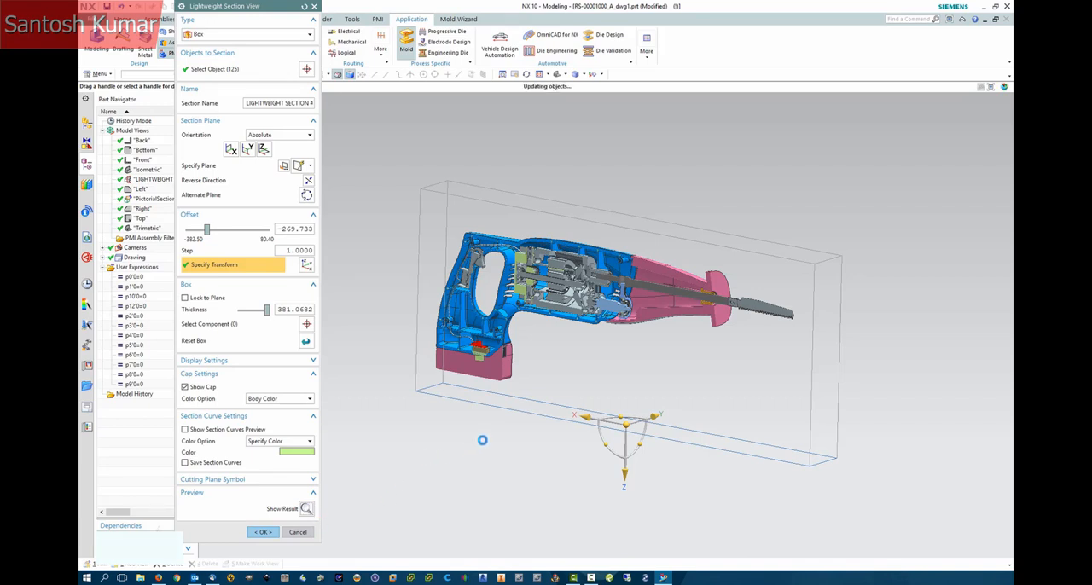
{"action": "left_click", "coordinate": [308, 509]}
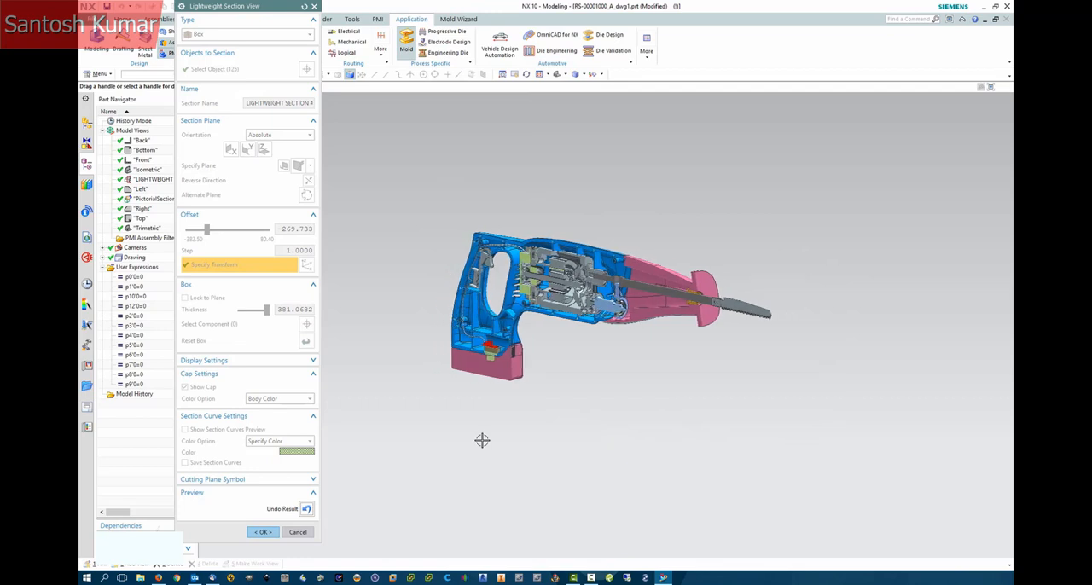
{"action": "left_click", "coordinate": [263, 533]}
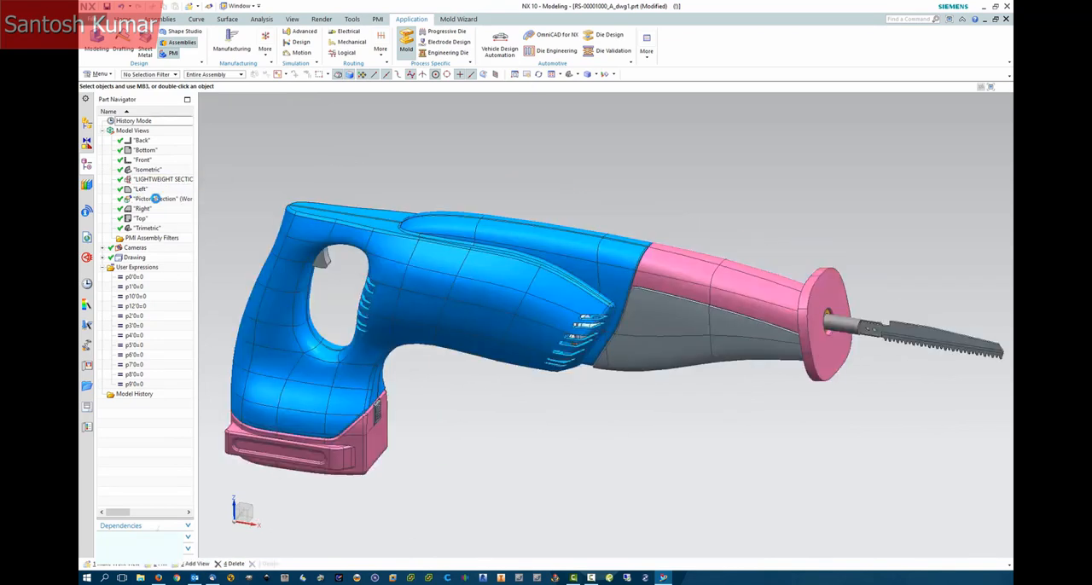
Place a base view of the sectioned Pictorial model view from the drawing part onto the sheet.
{"action": "double_click", "coordinate": [162, 179]}
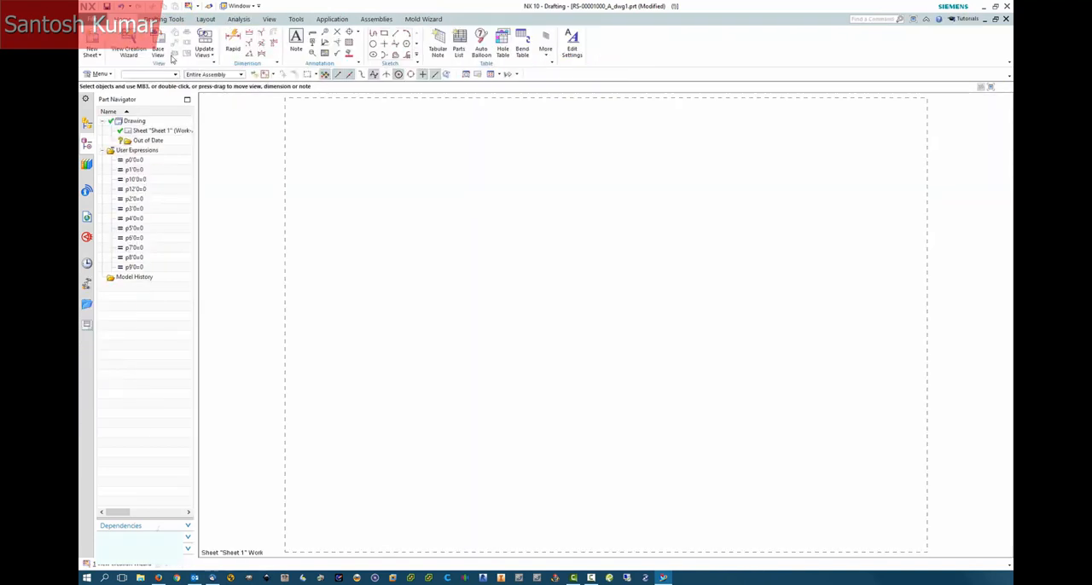
{"action": "left_click", "coordinate": [158, 38]}
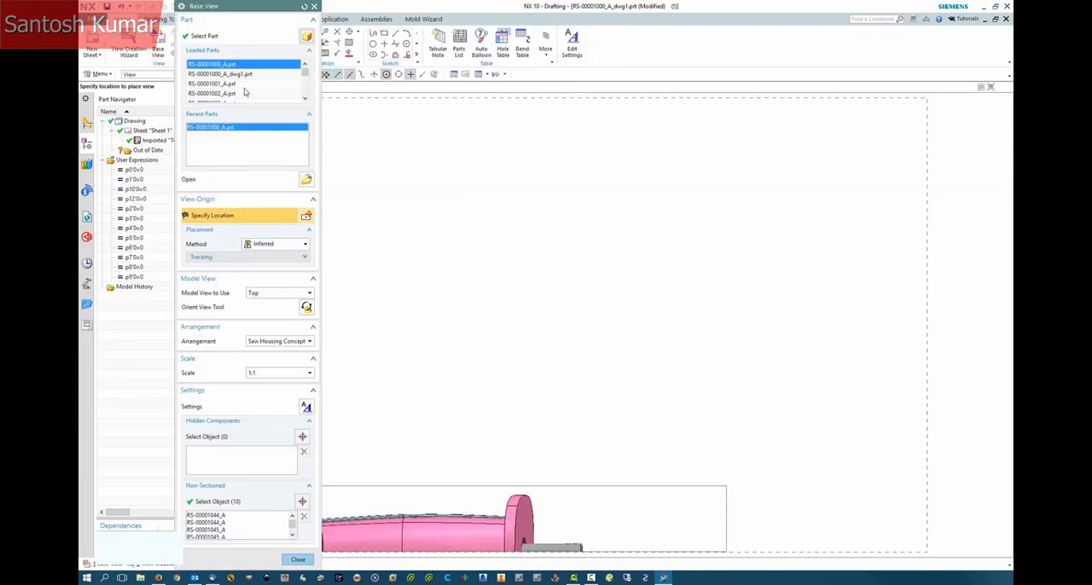
{"action": "left_click", "coordinate": [242, 73]}
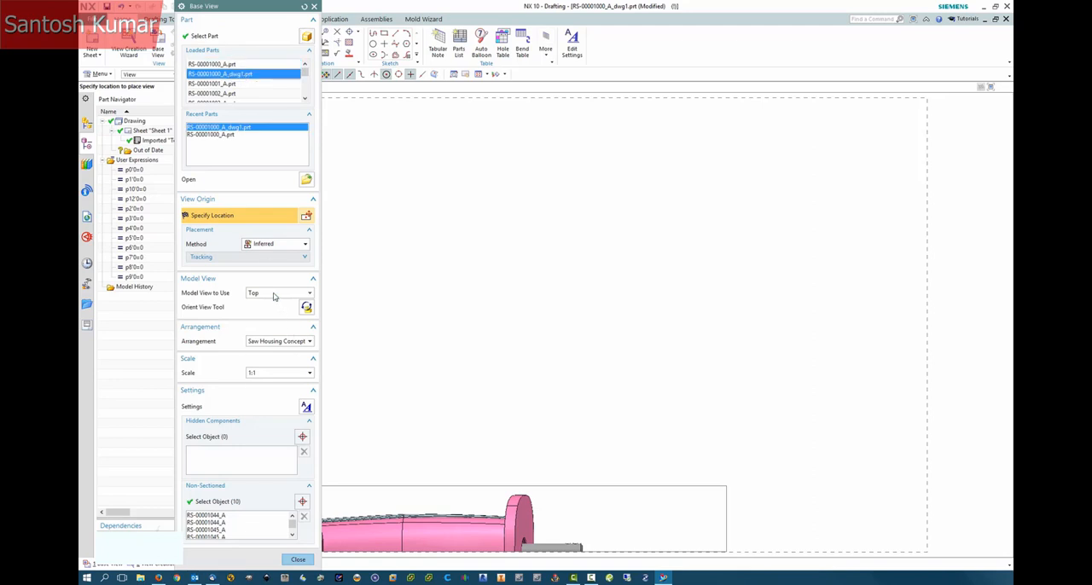
{"action": "left_click", "coordinate": [311, 293]}
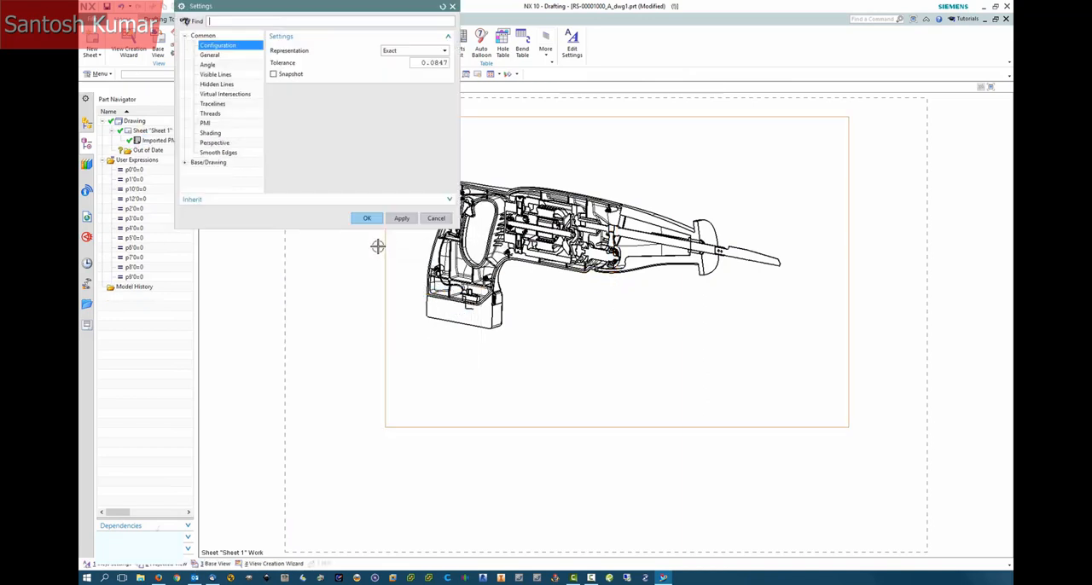
Set the view's Shading rendering style to Fully Shaded and apply it.
{"action": "left_click", "coordinate": [212, 133]}
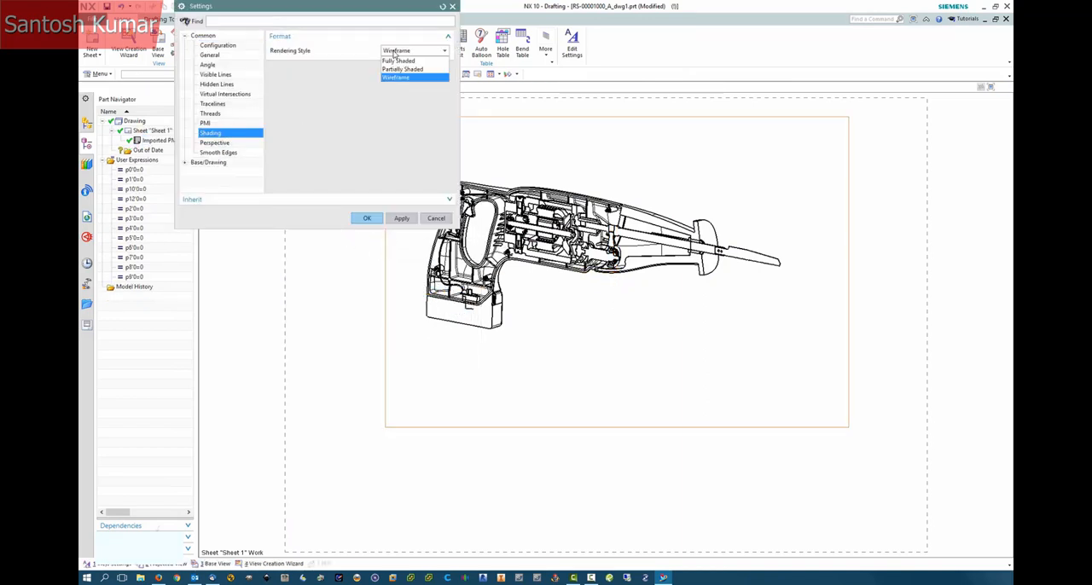
{"action": "left_click", "coordinate": [400, 59]}
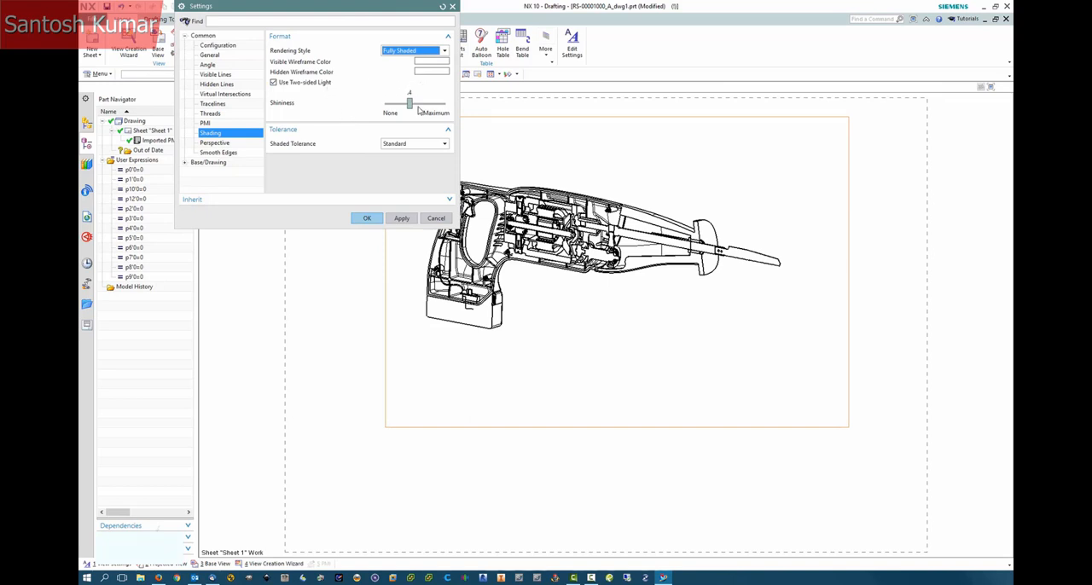
{"action": "mouse_move", "coordinate": [423, 75]}
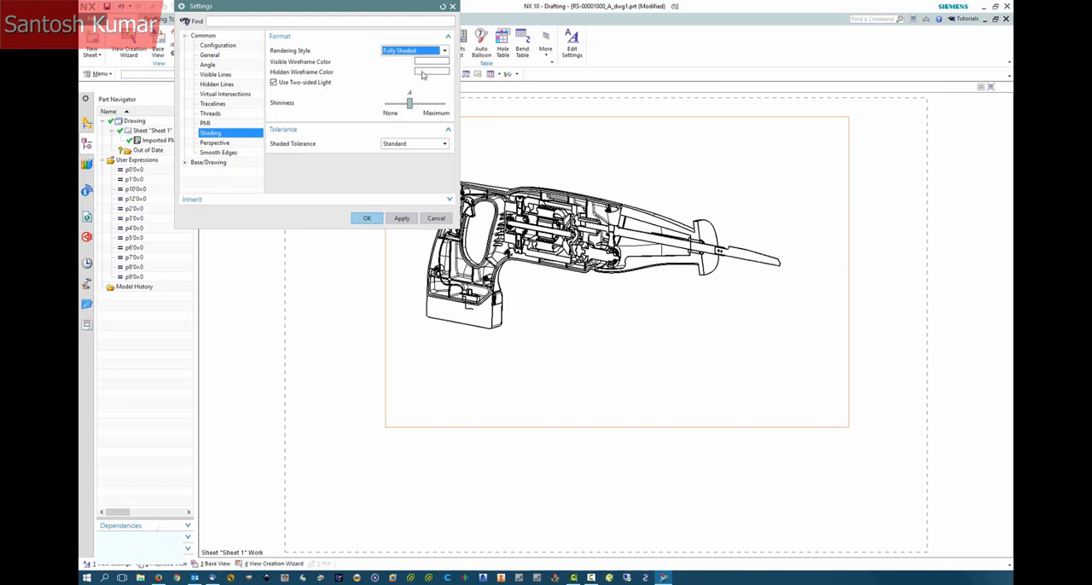
{"action": "left_click", "coordinate": [401, 218]}
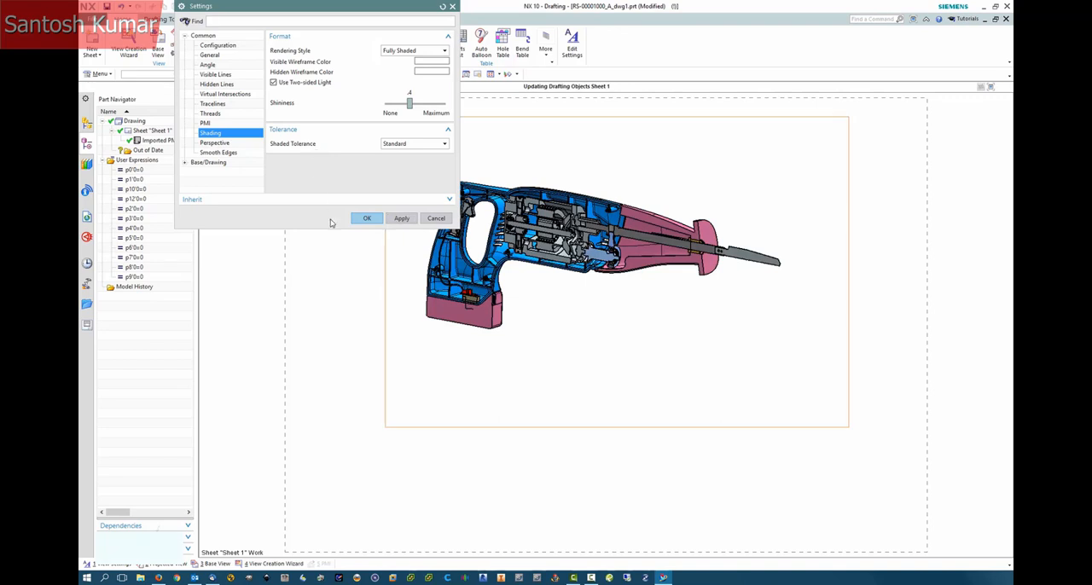
{"action": "left_click", "coordinate": [367, 219]}
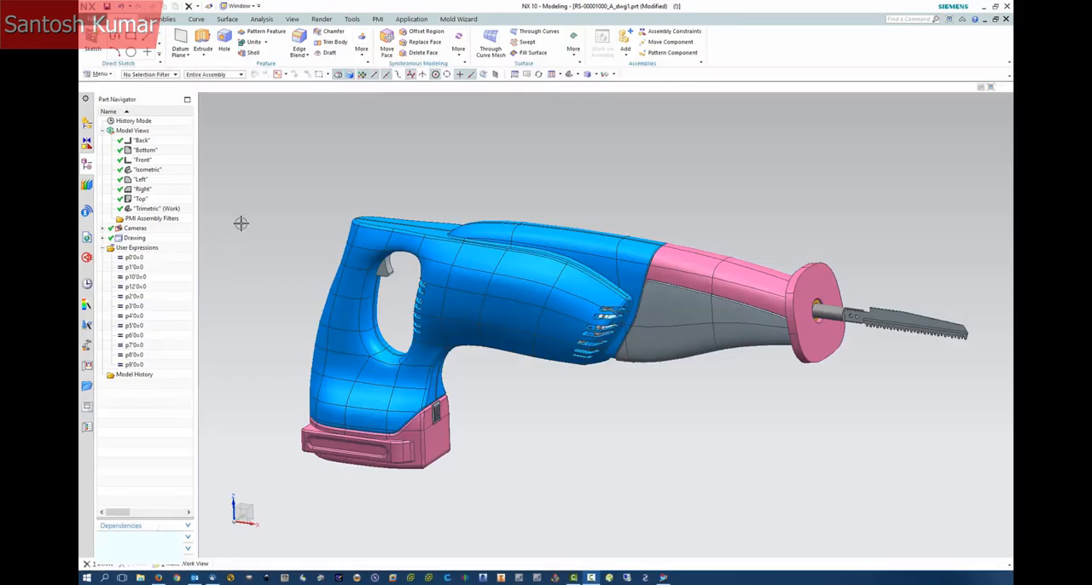
Start Create Section from the Trimetric model view in Part Navigator.
{"action": "left_click", "coordinate": [411, 19]}
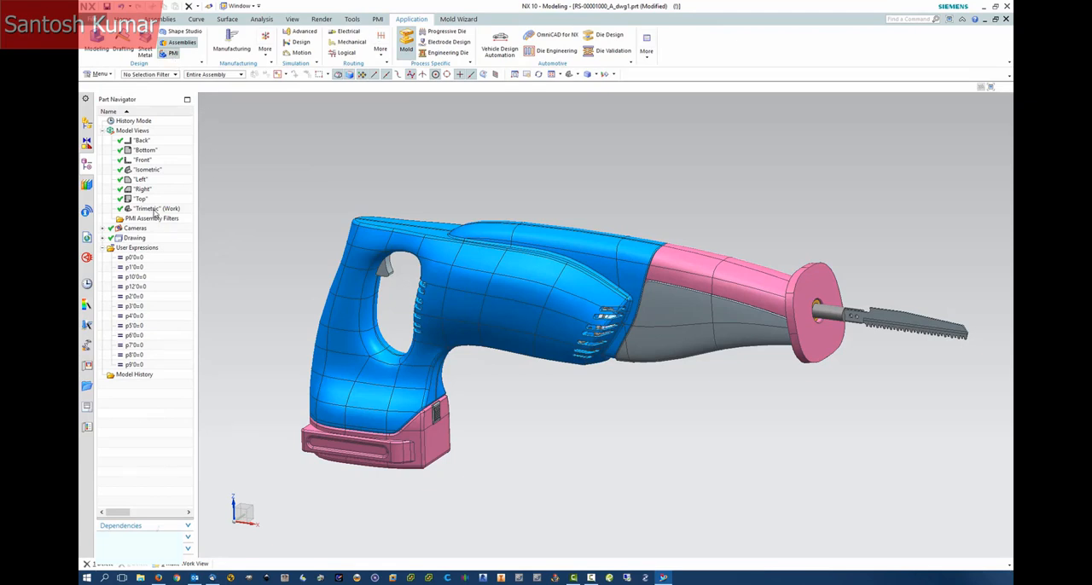
{"action": "right_click", "coordinate": [155, 208]}
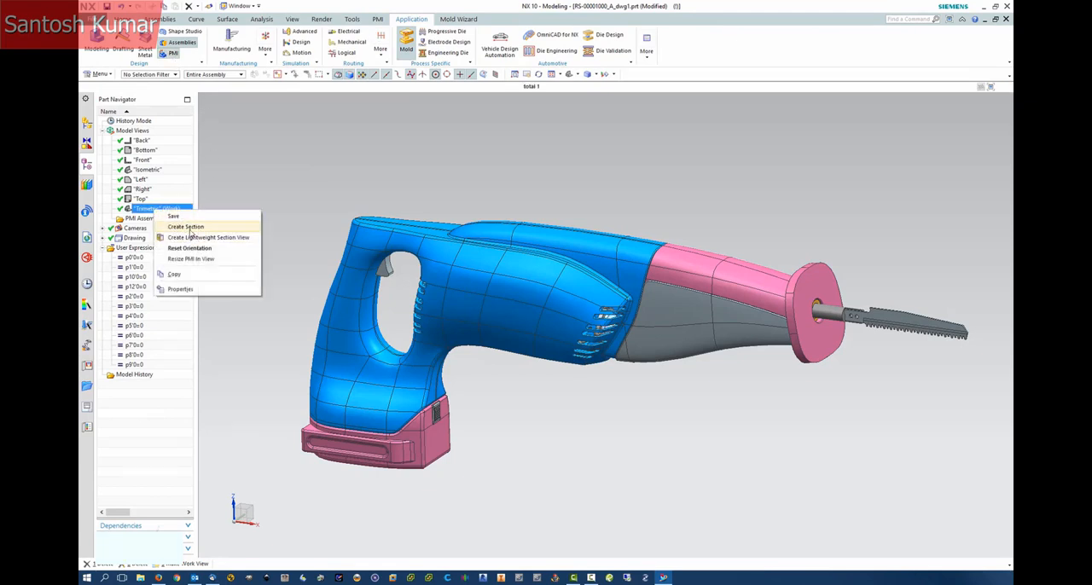
{"action": "left_click", "coordinate": [185, 225]}
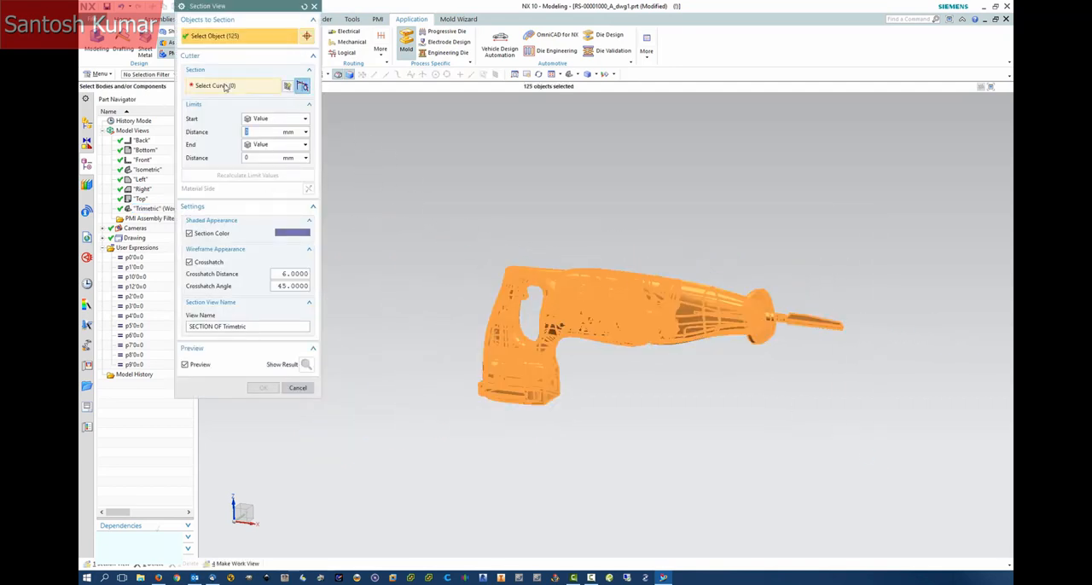
Sketch a cutting line on the default plane as the Trimetric section cutter.
{"action": "left_click", "coordinate": [287, 85]}
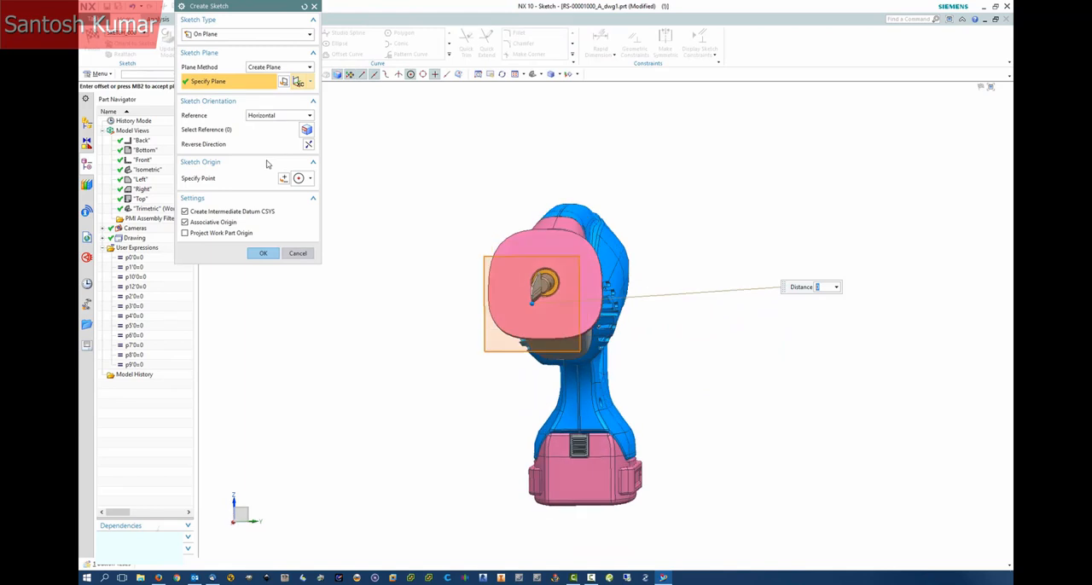
{"action": "left_click", "coordinate": [263, 252]}
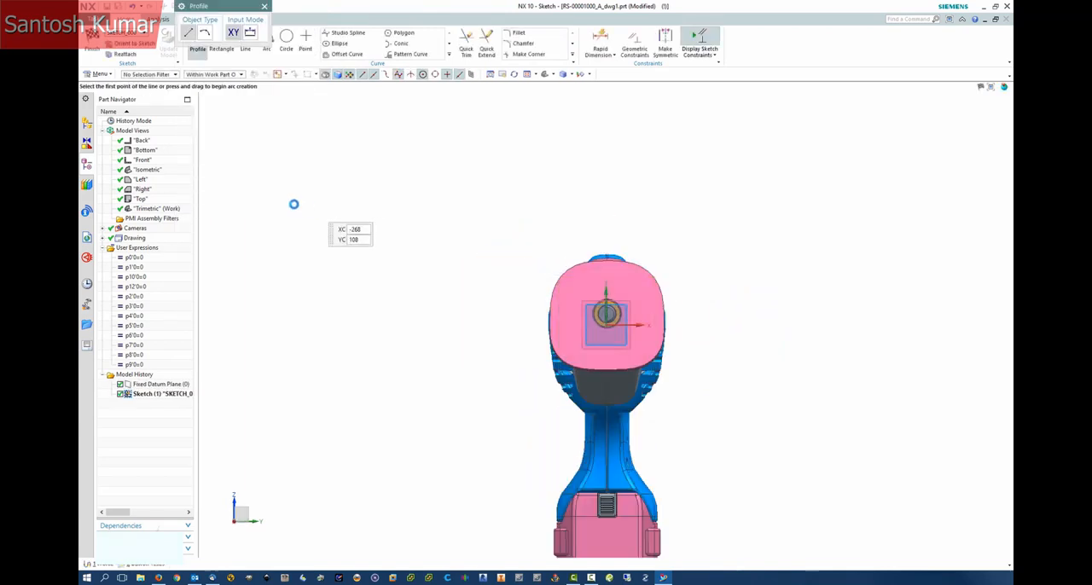
{"action": "left_click", "coordinate": [221, 37]}
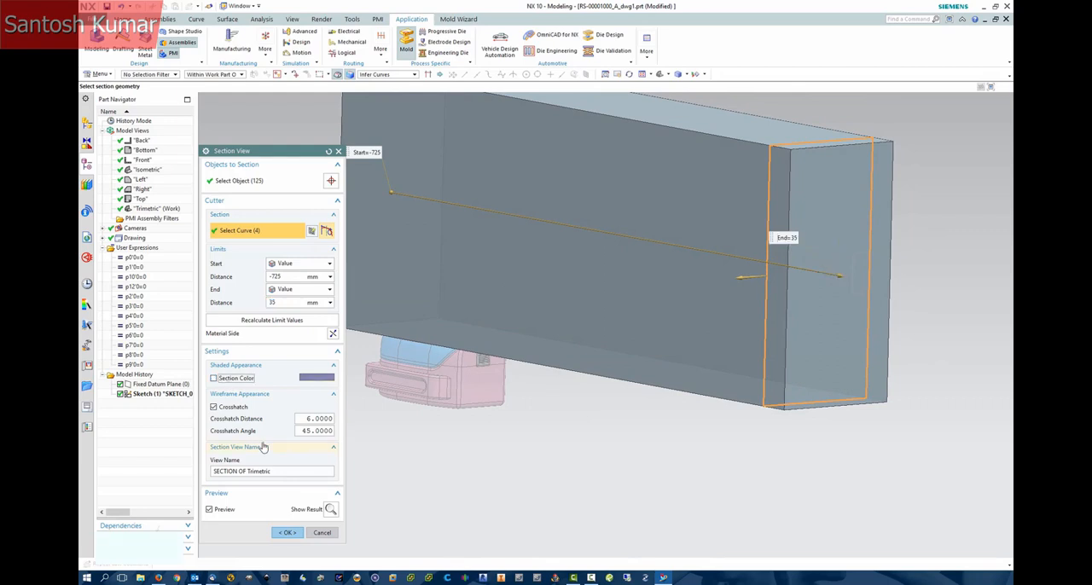
Turn off Crosshatch, preview the cut saw and create the Trimetric section view.
{"action": "left_click", "coordinate": [215, 408]}
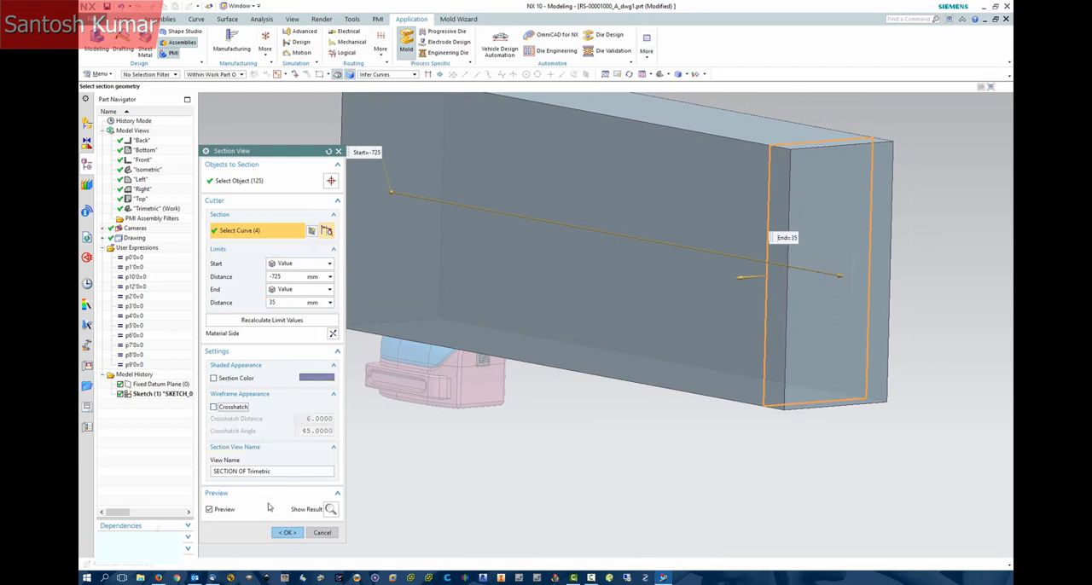
{"action": "left_click", "coordinate": [331, 508]}
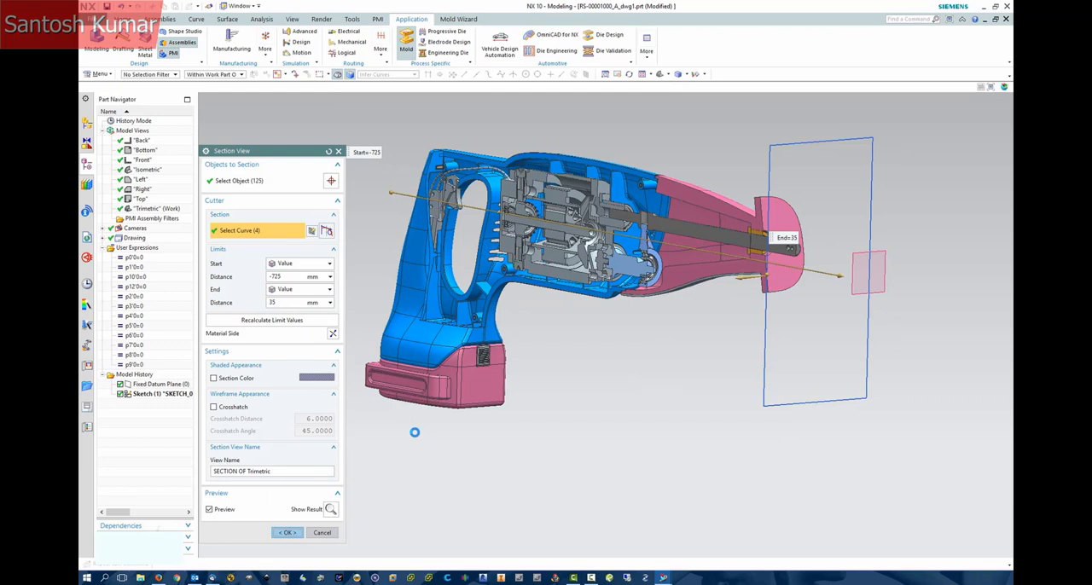
{"action": "left_click", "coordinate": [287, 532]}
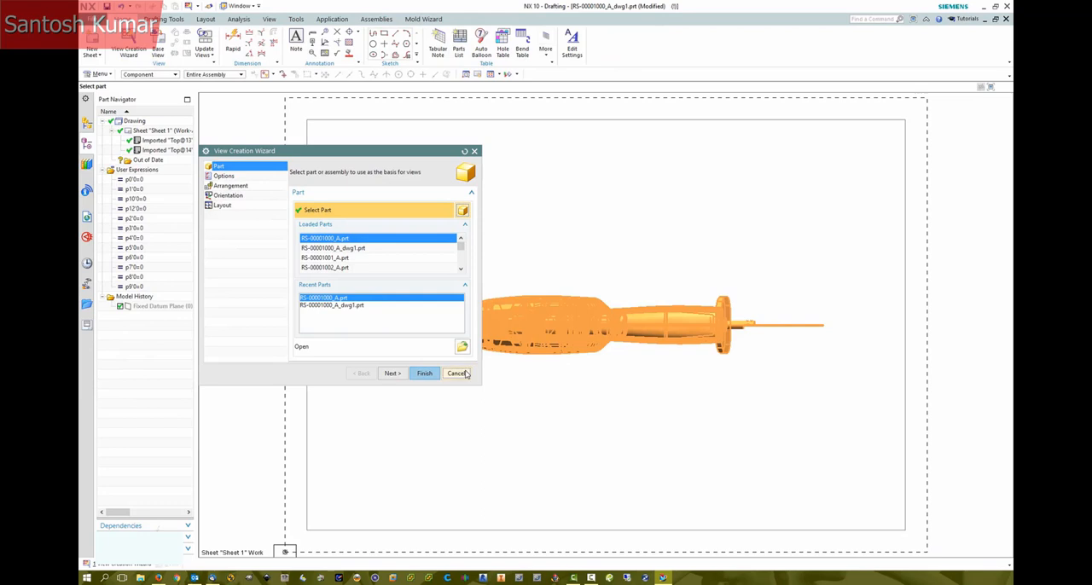
Dismiss the View Creation Wizard and begin a base view from the drawing part.
{"action": "left_click", "coordinate": [424, 372]}
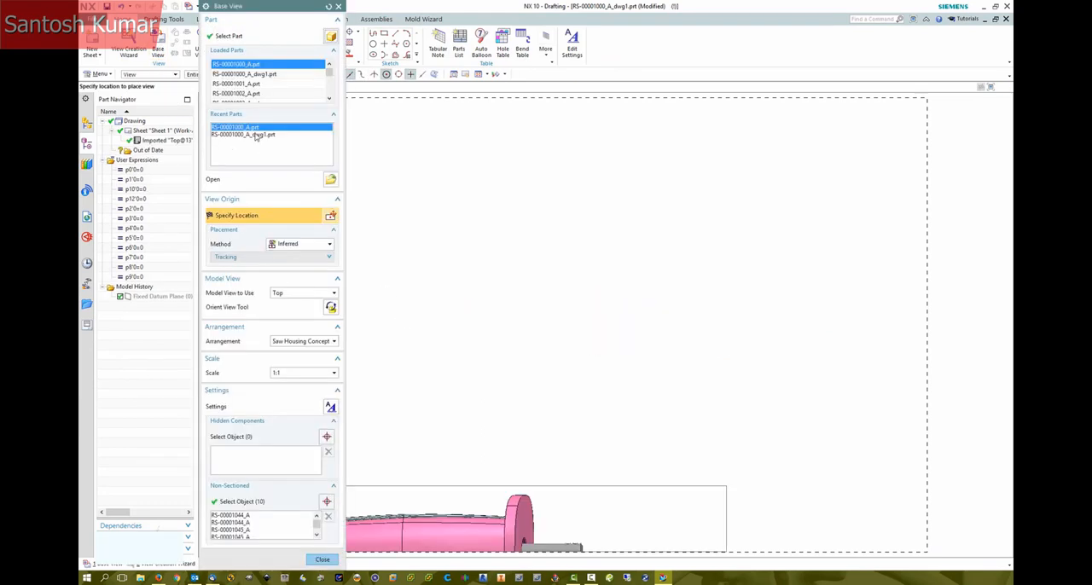
{"action": "left_click", "coordinate": [244, 74]}
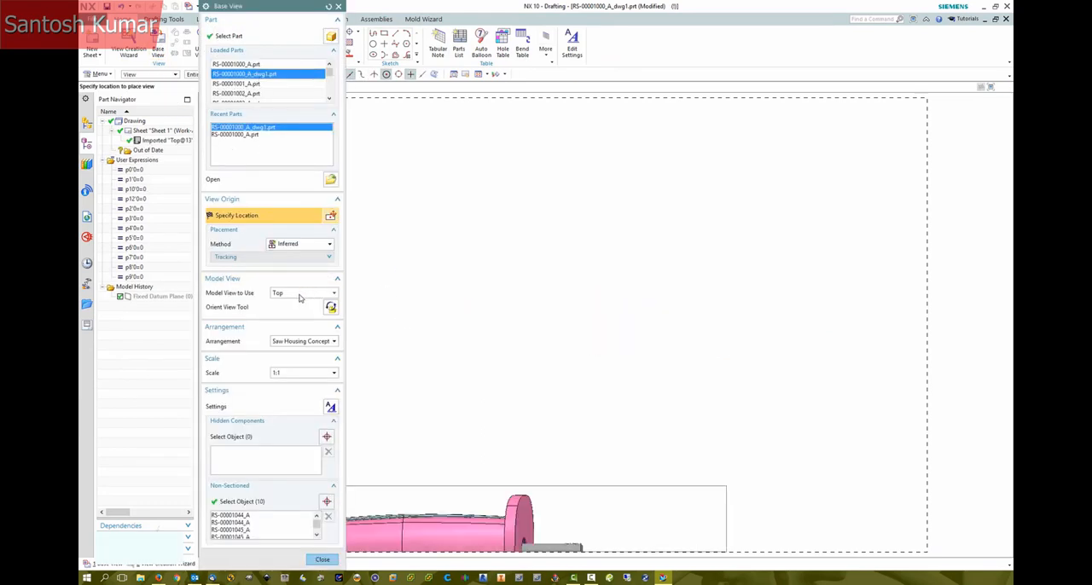